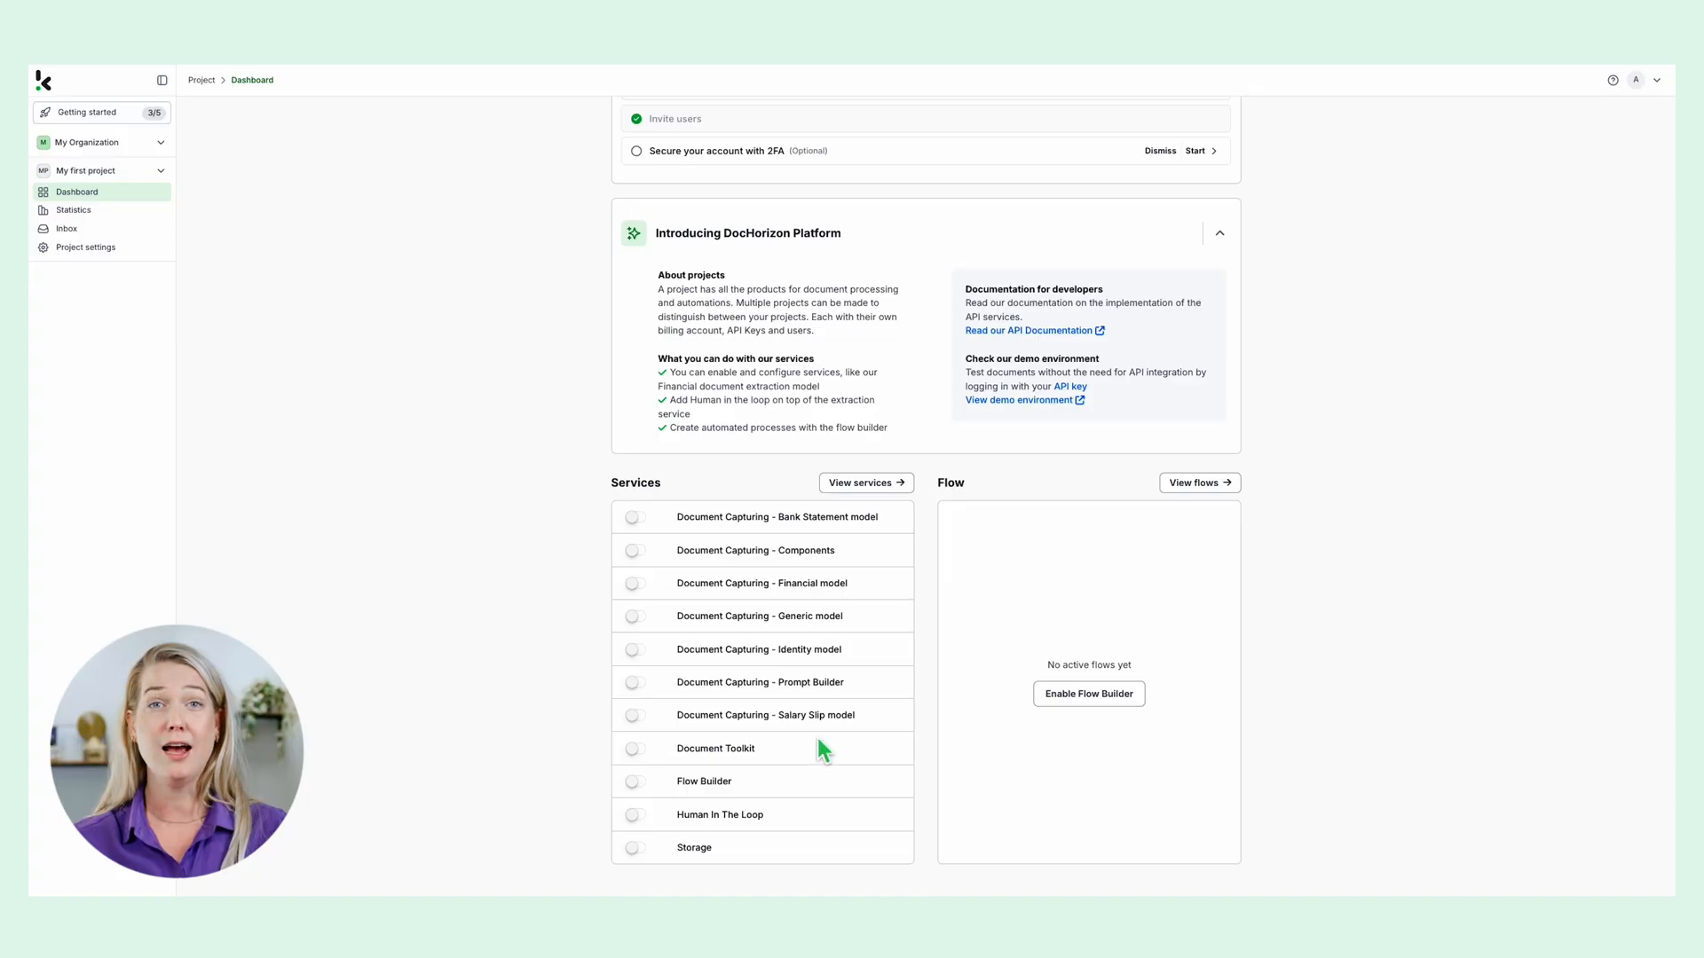
pyautogui.moveTo(647, 597)
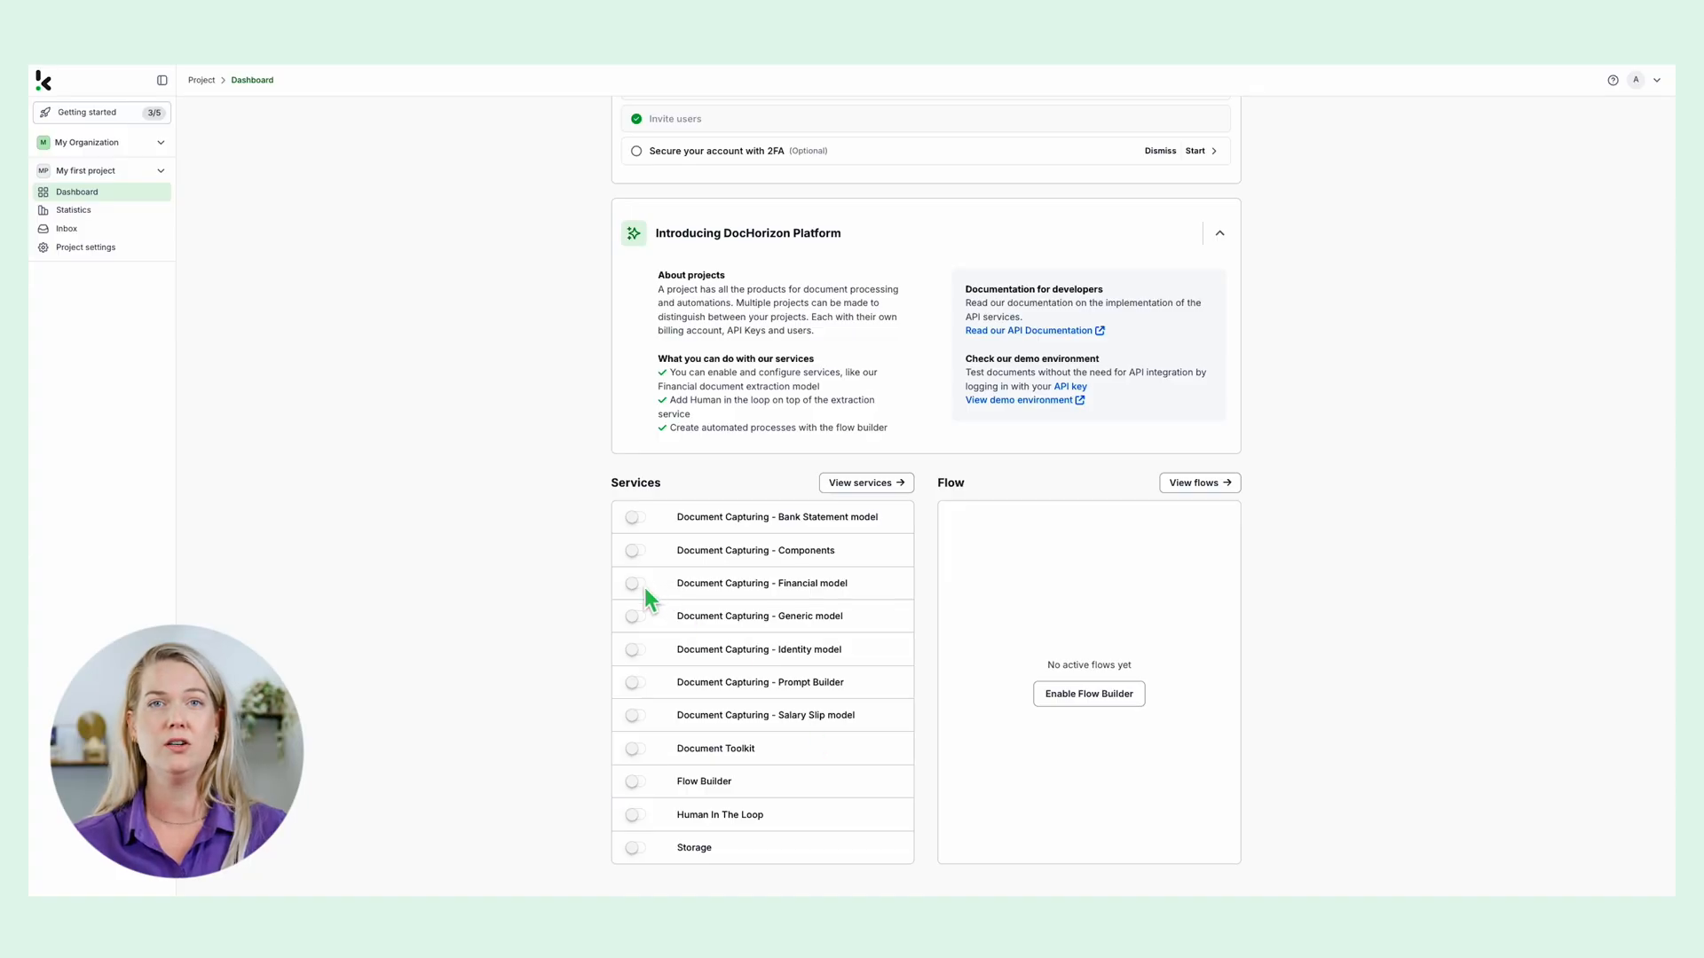
# - Enable 'Document Capturing - Financial model' on the Dashboard and open its page
pyautogui.click(634, 582)
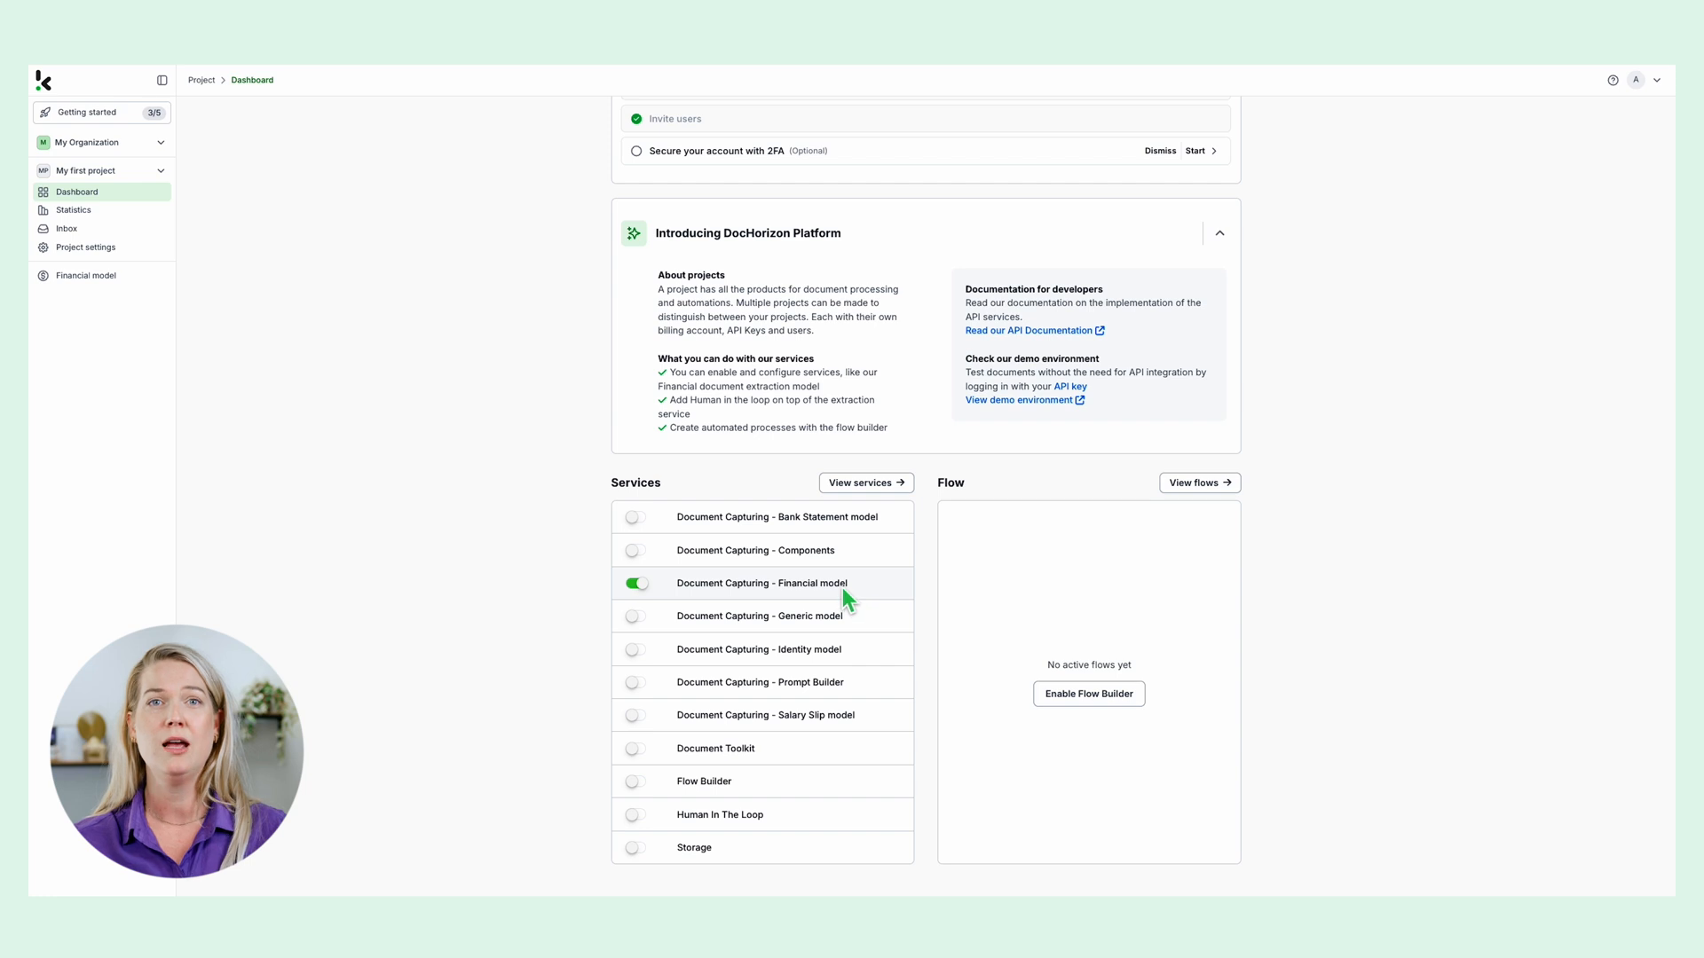
pyautogui.click(761, 583)
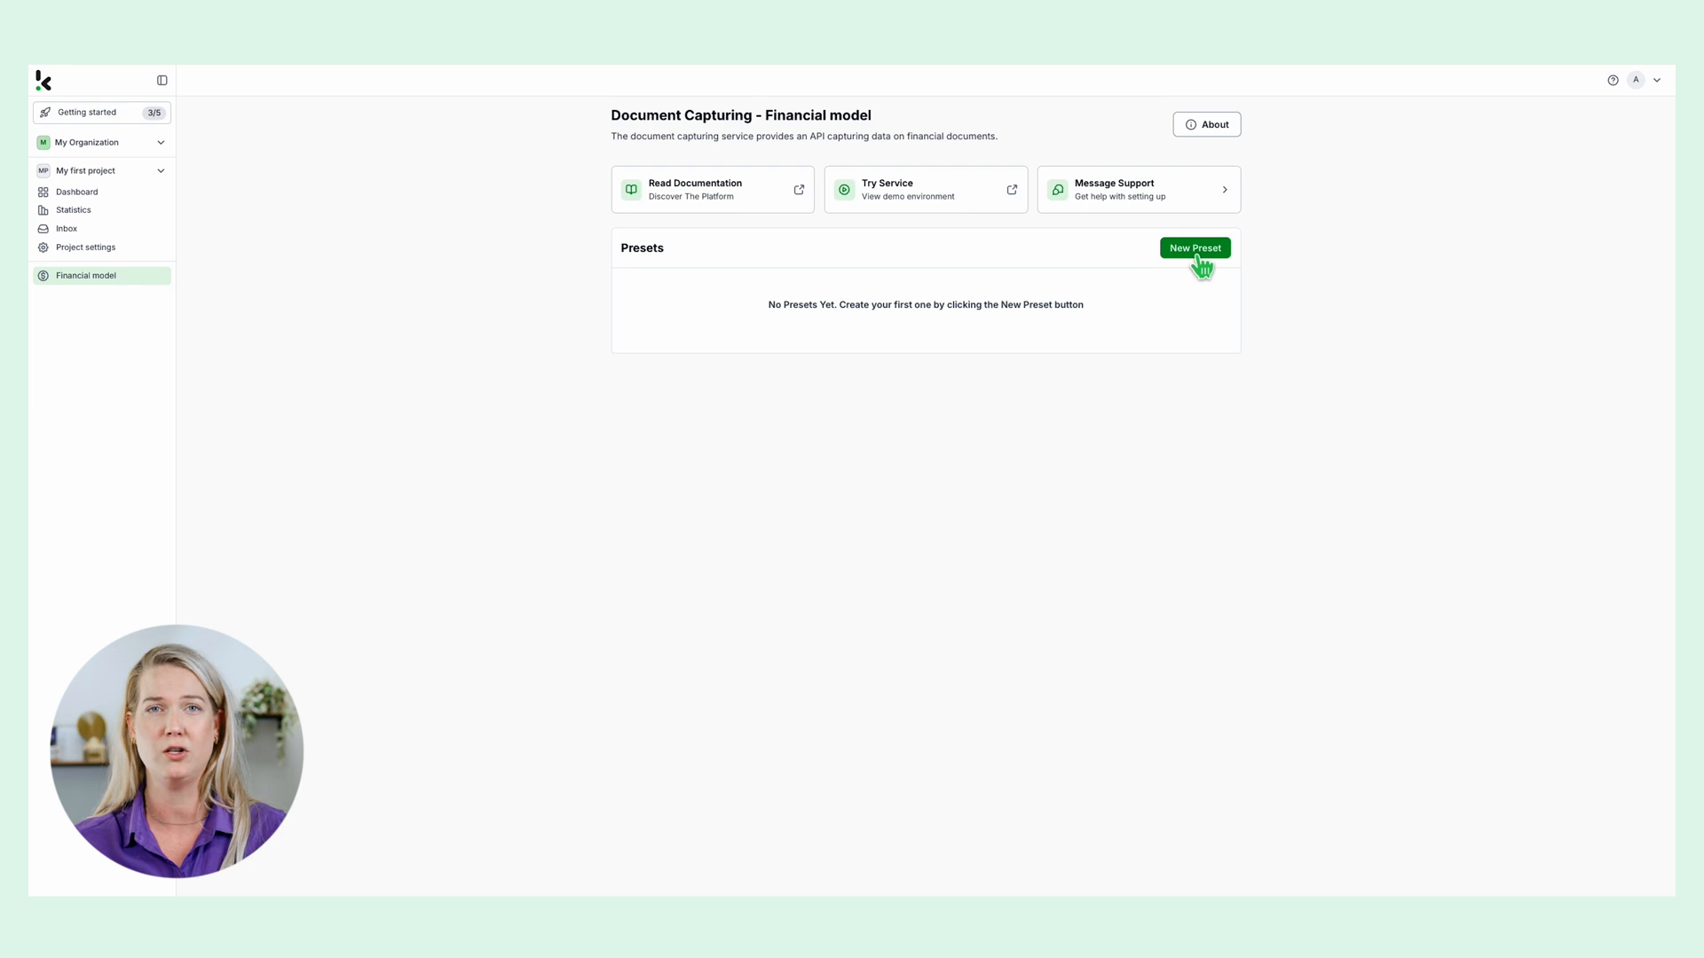
# - Create a new preset named 'Financial turorial'
pyautogui.click(1194, 247)
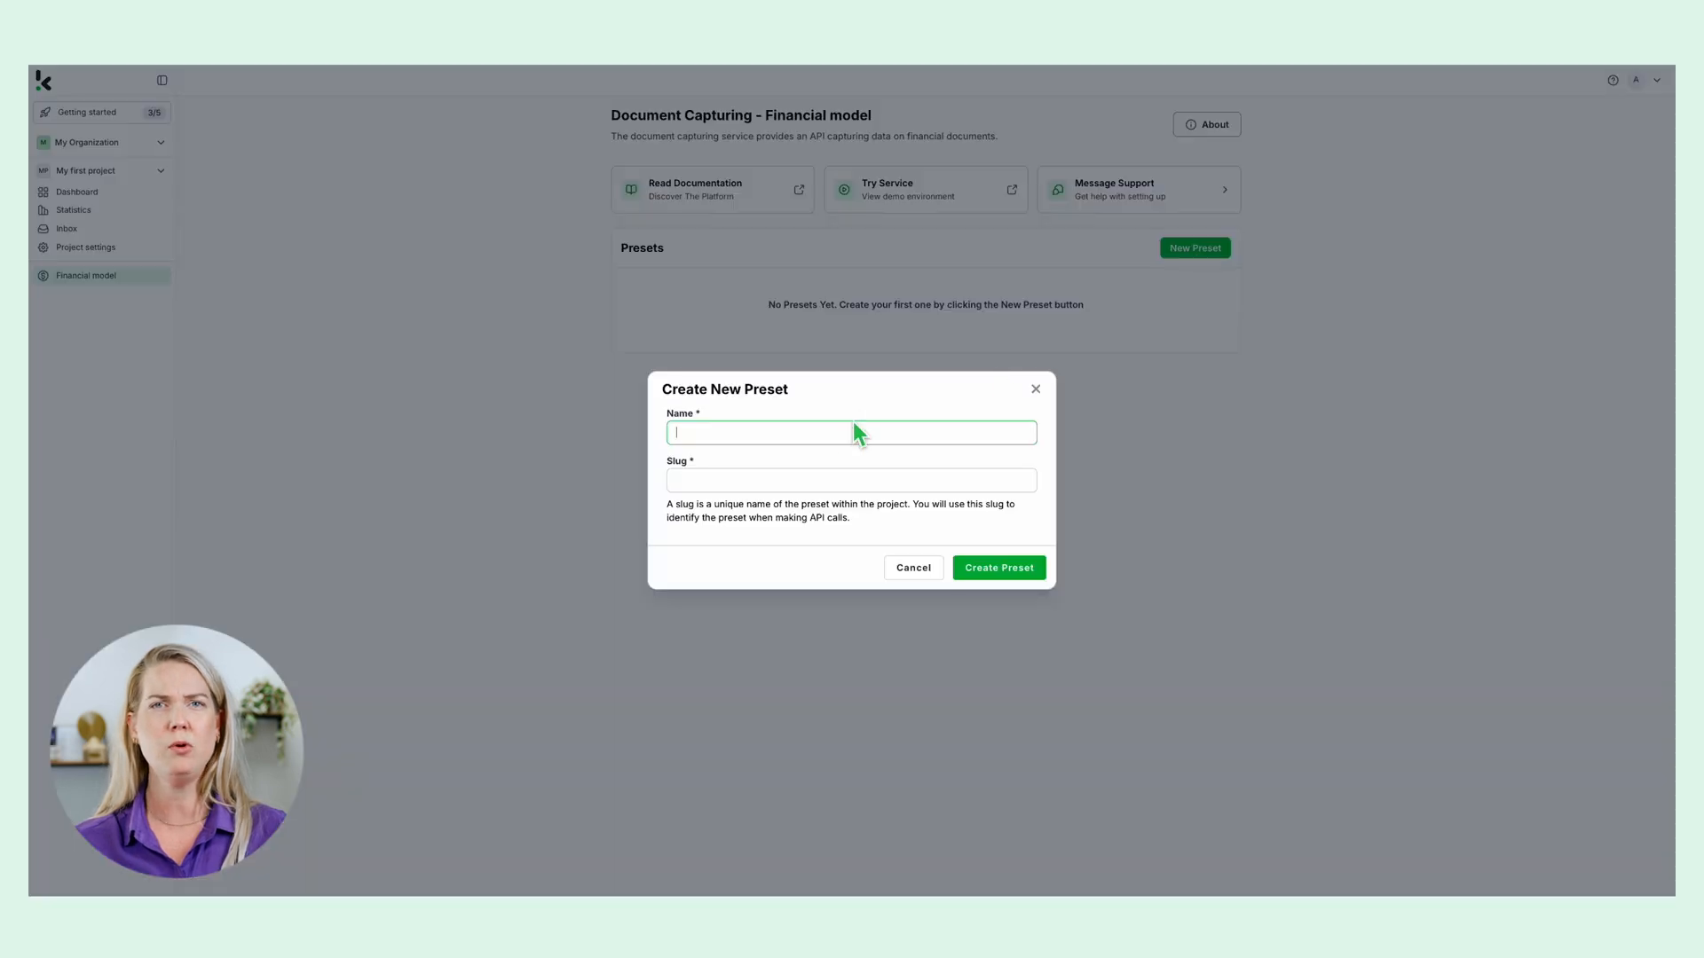
pyautogui.write('Financial turorial')
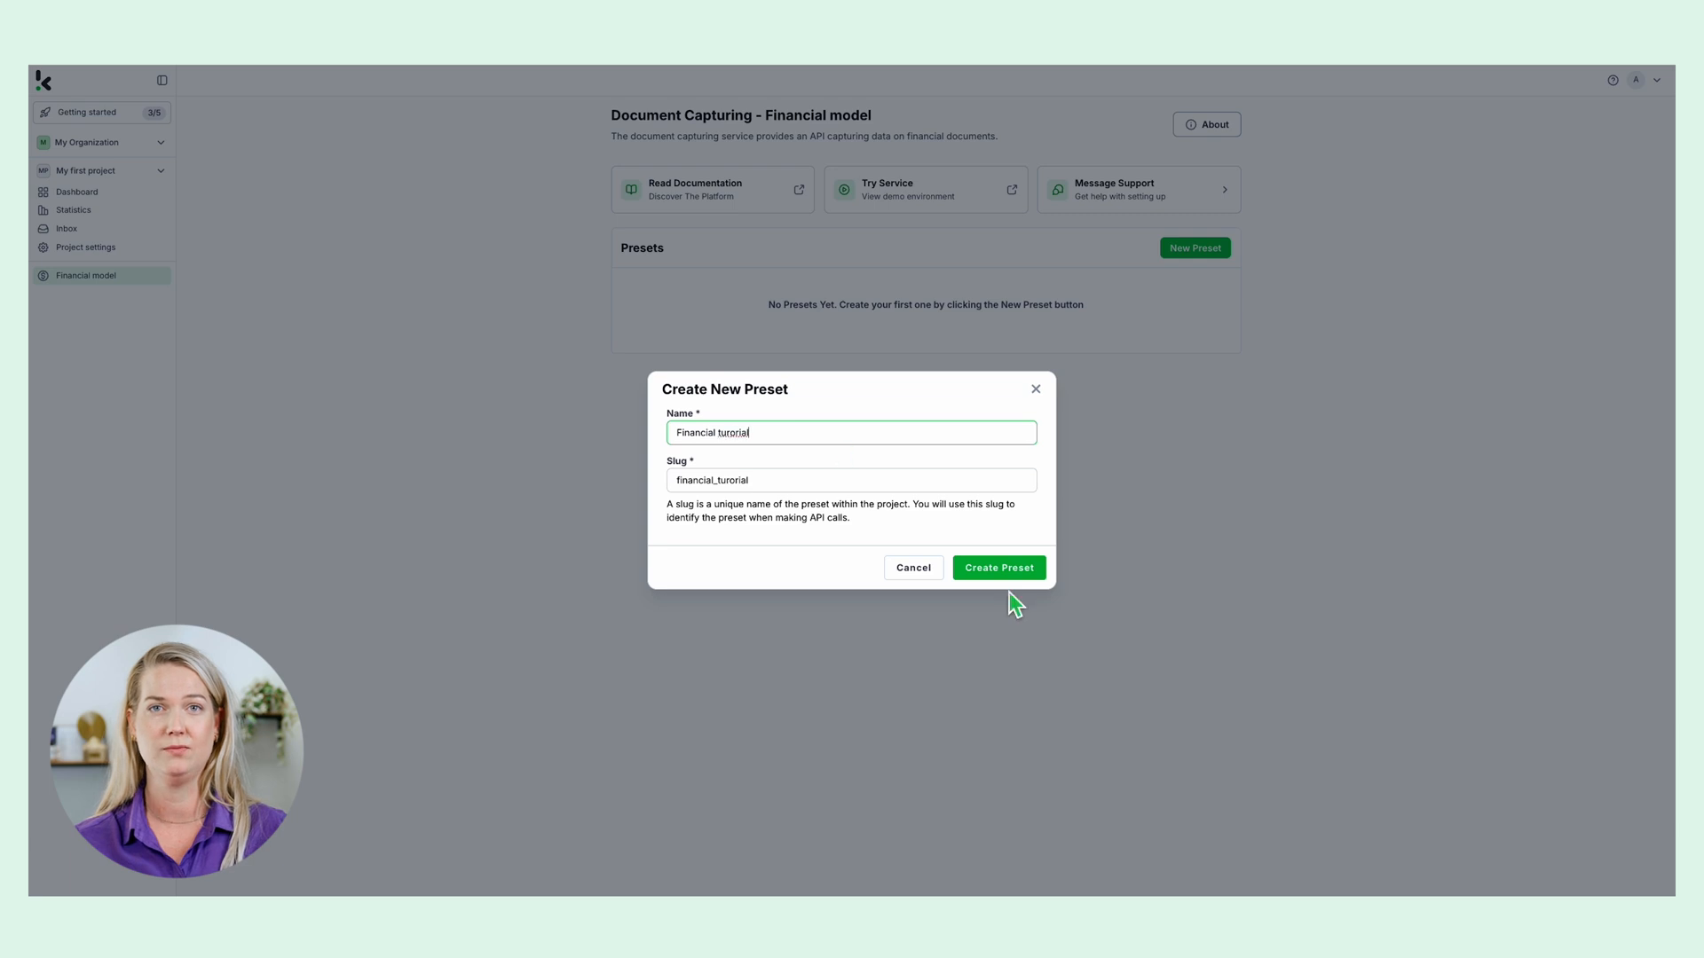
pyautogui.click(997, 567)
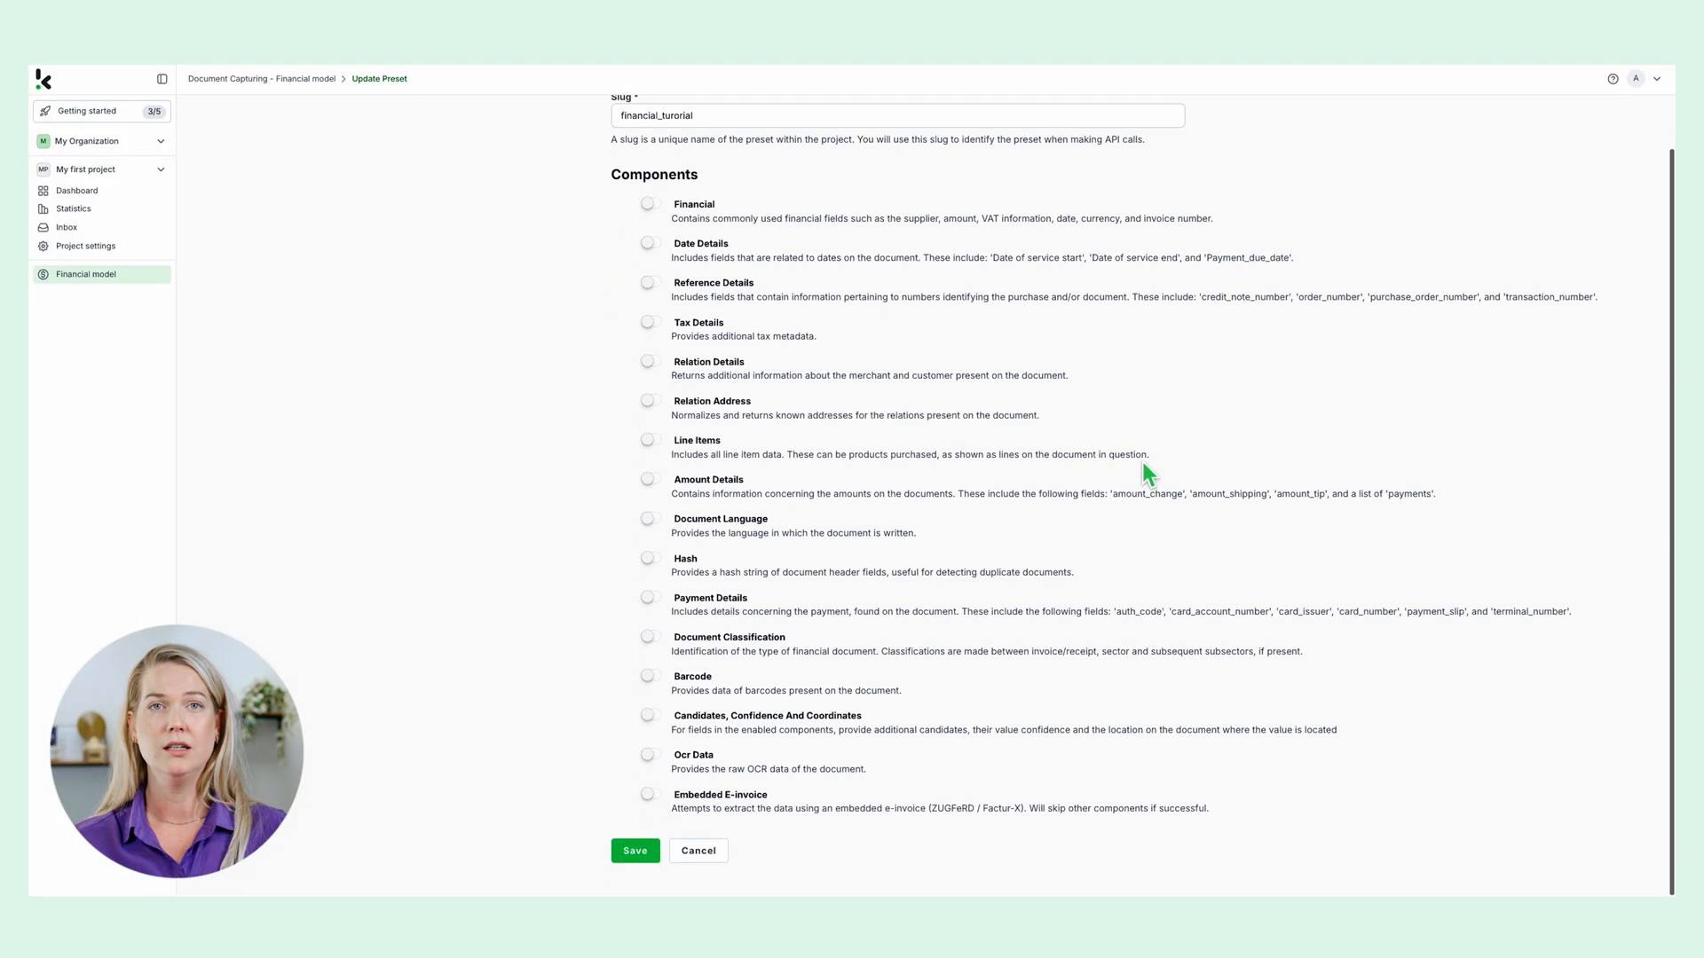
# - Enable the Financial and Line Items components on the preset
pyautogui.scroll(3)
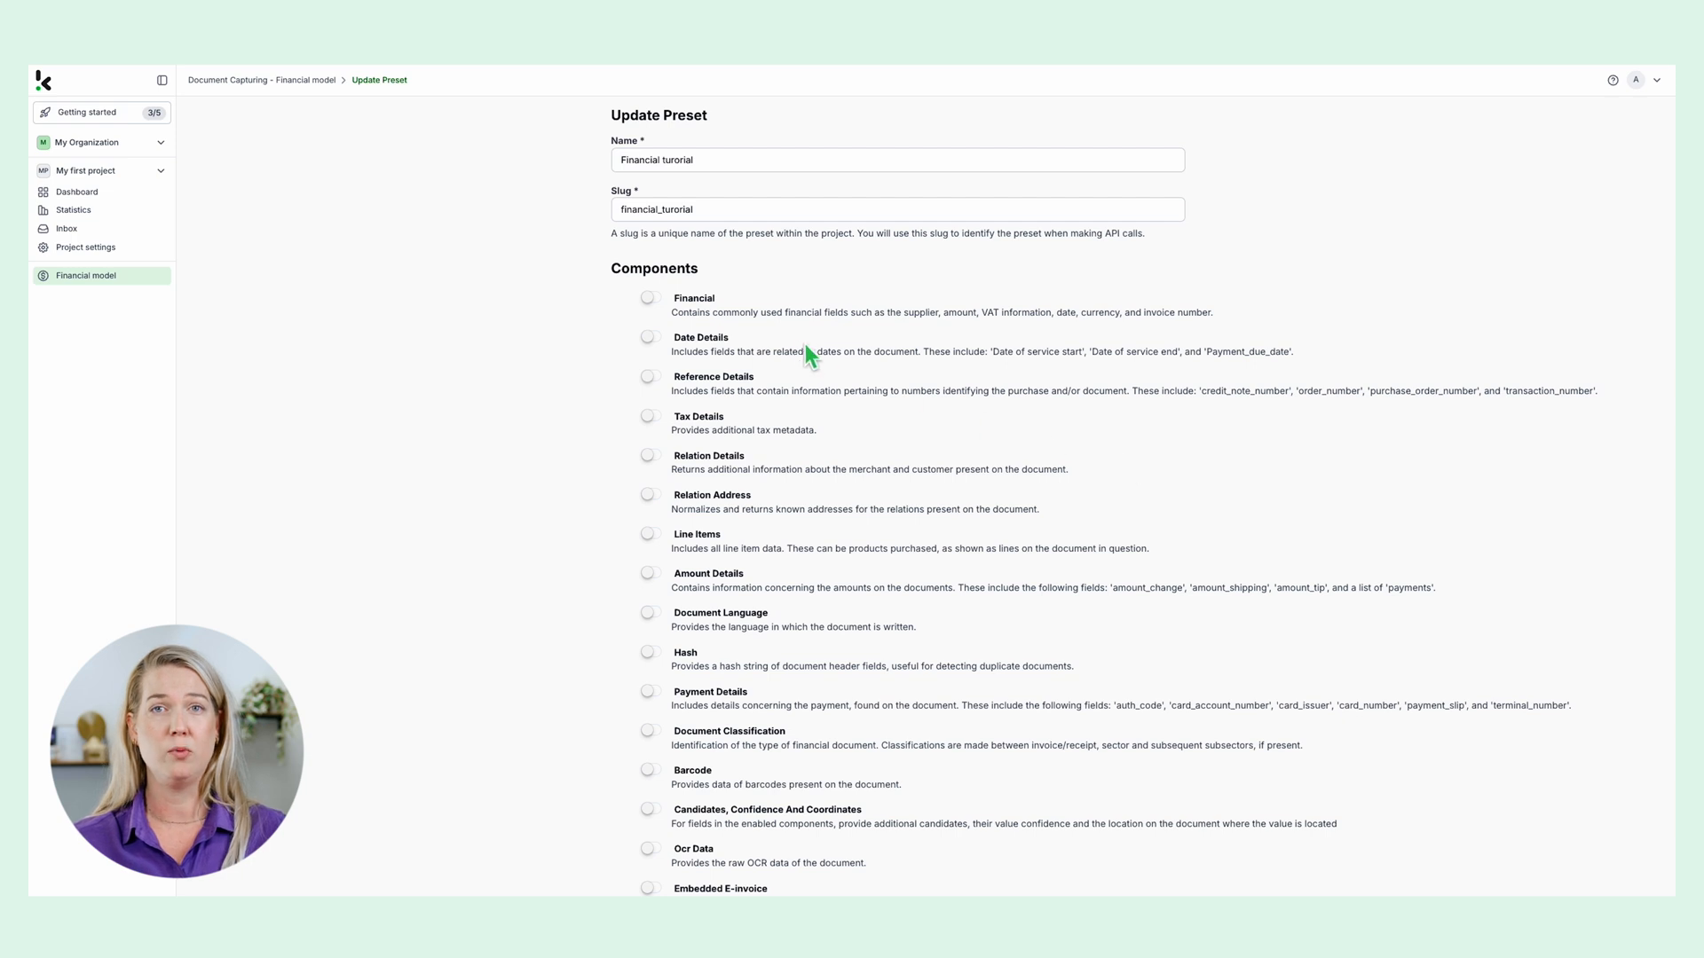
pyautogui.click(648, 298)
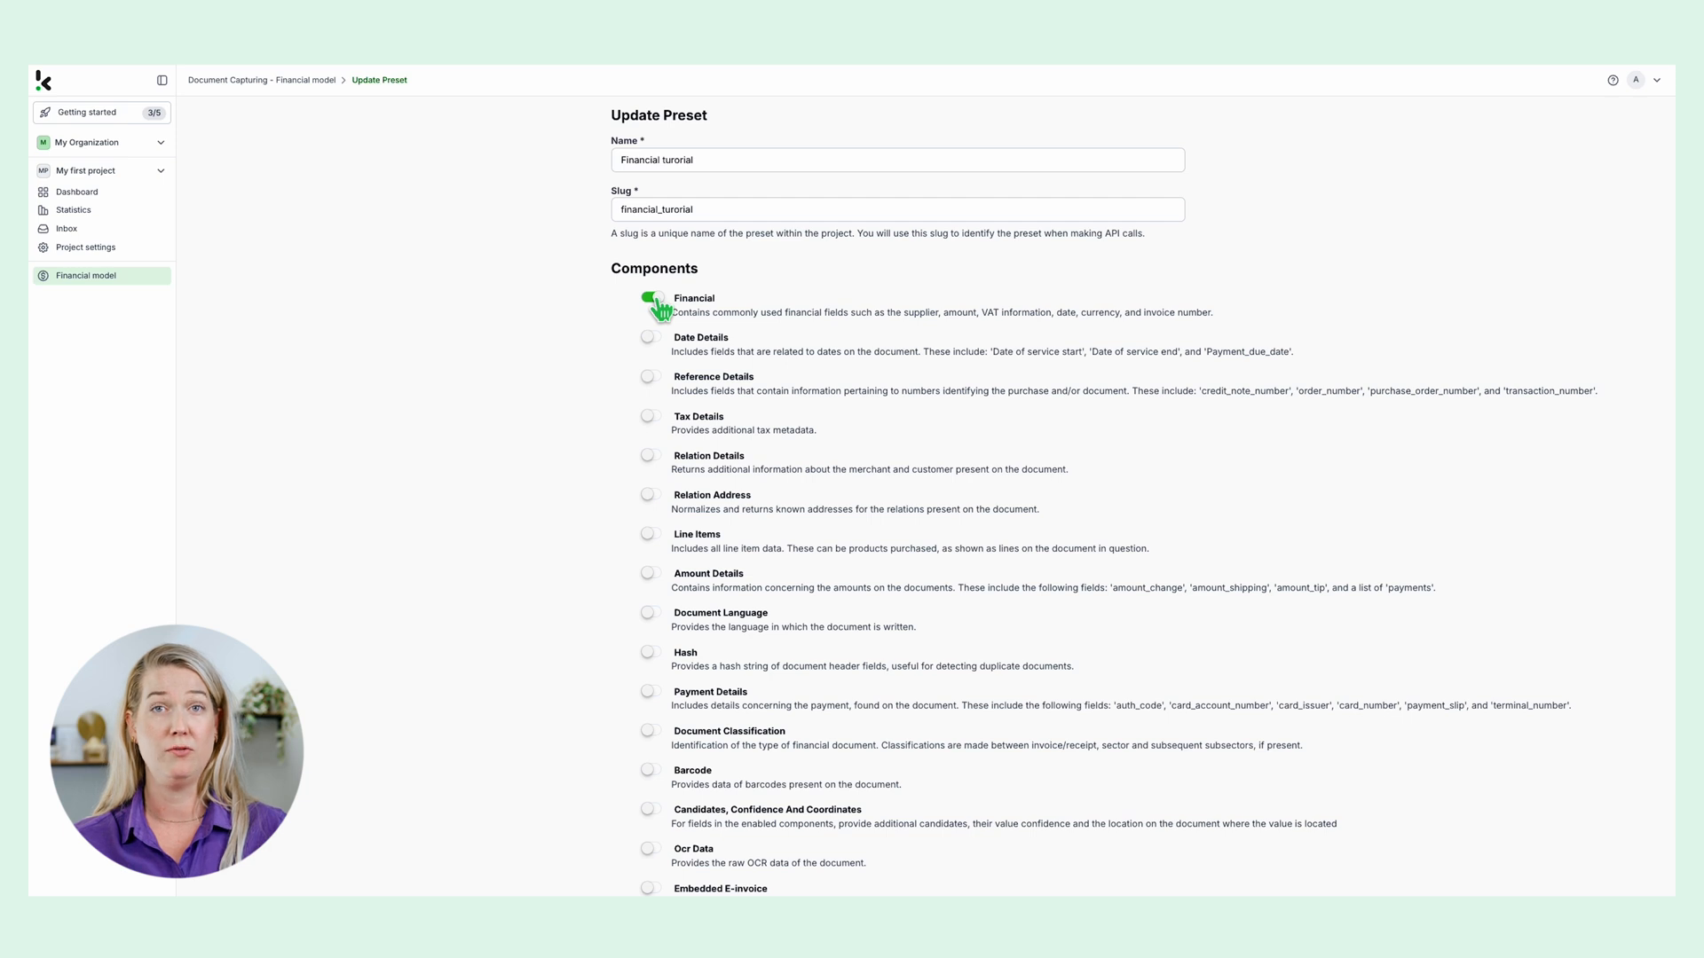
pyautogui.moveTo(660, 544)
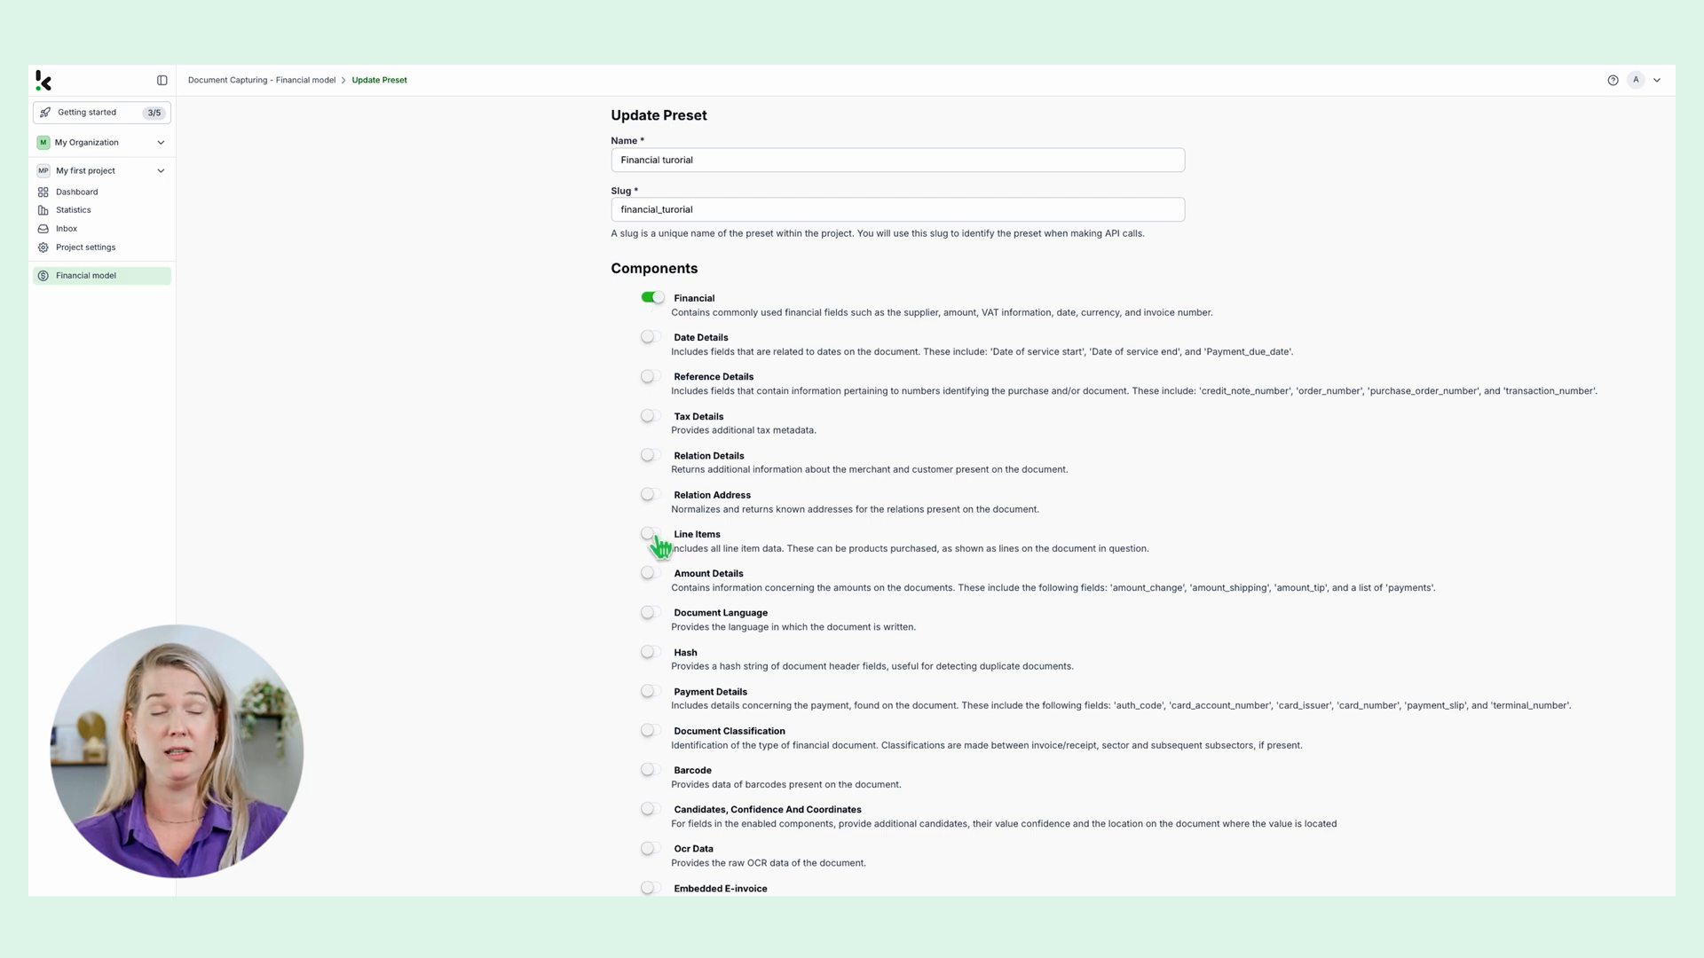
pyautogui.click(651, 533)
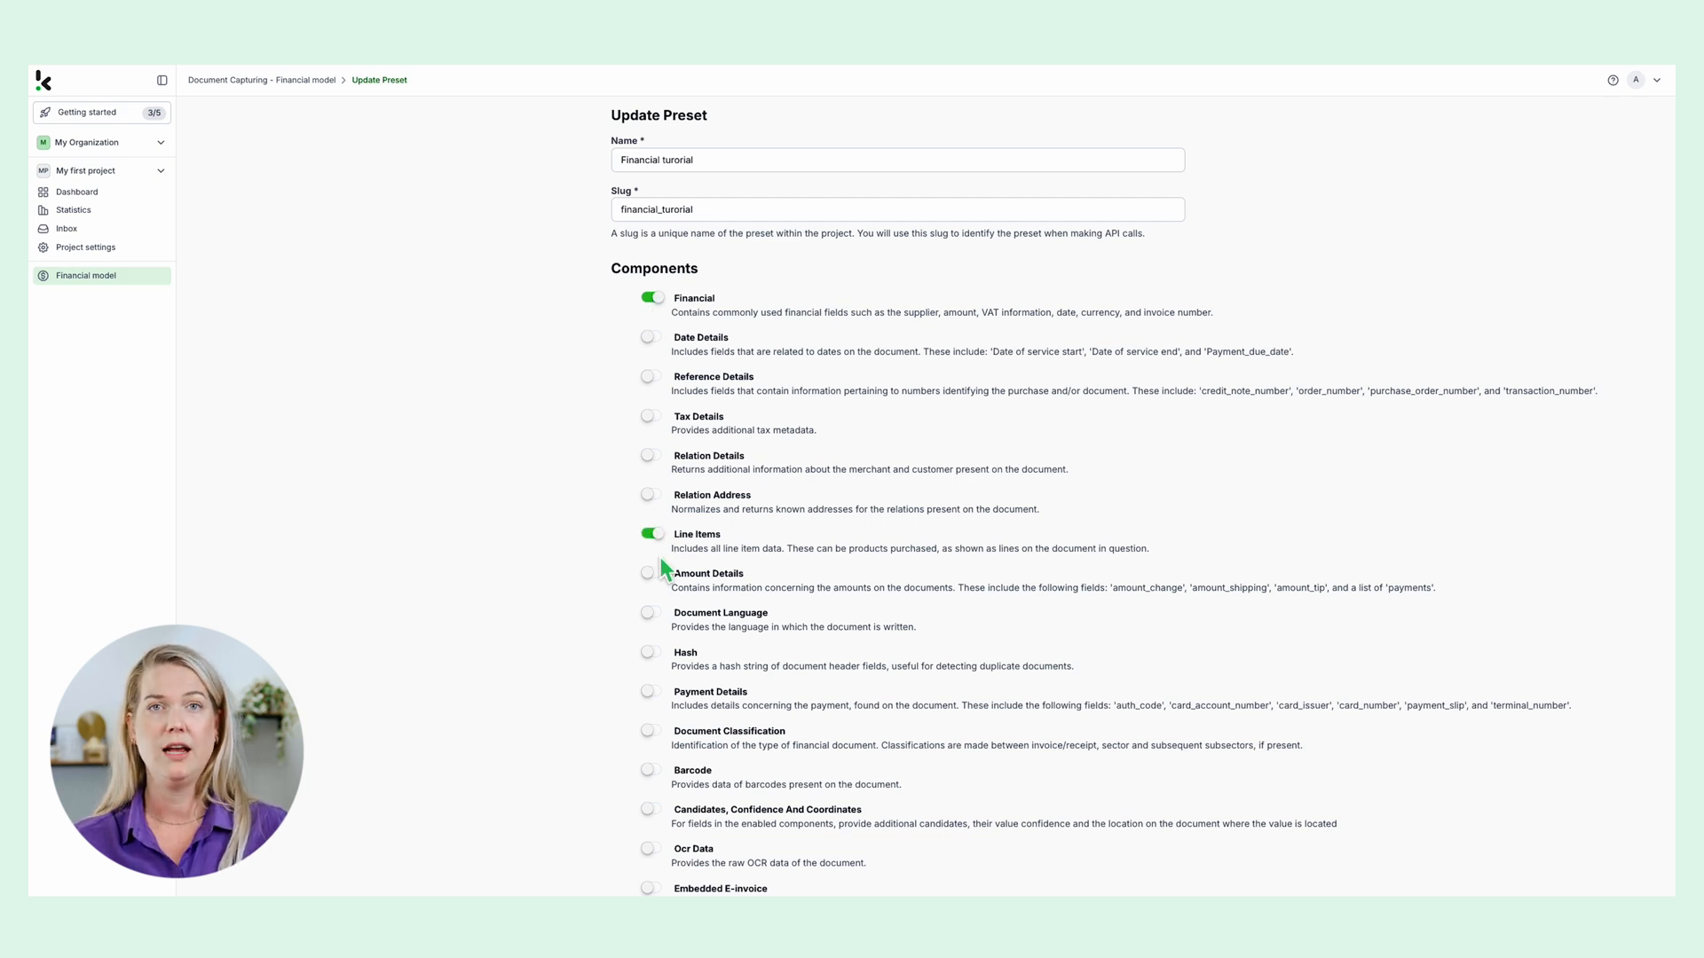
# - Save the preset and launch the Try Service demo environment
pyautogui.scroll(-3)
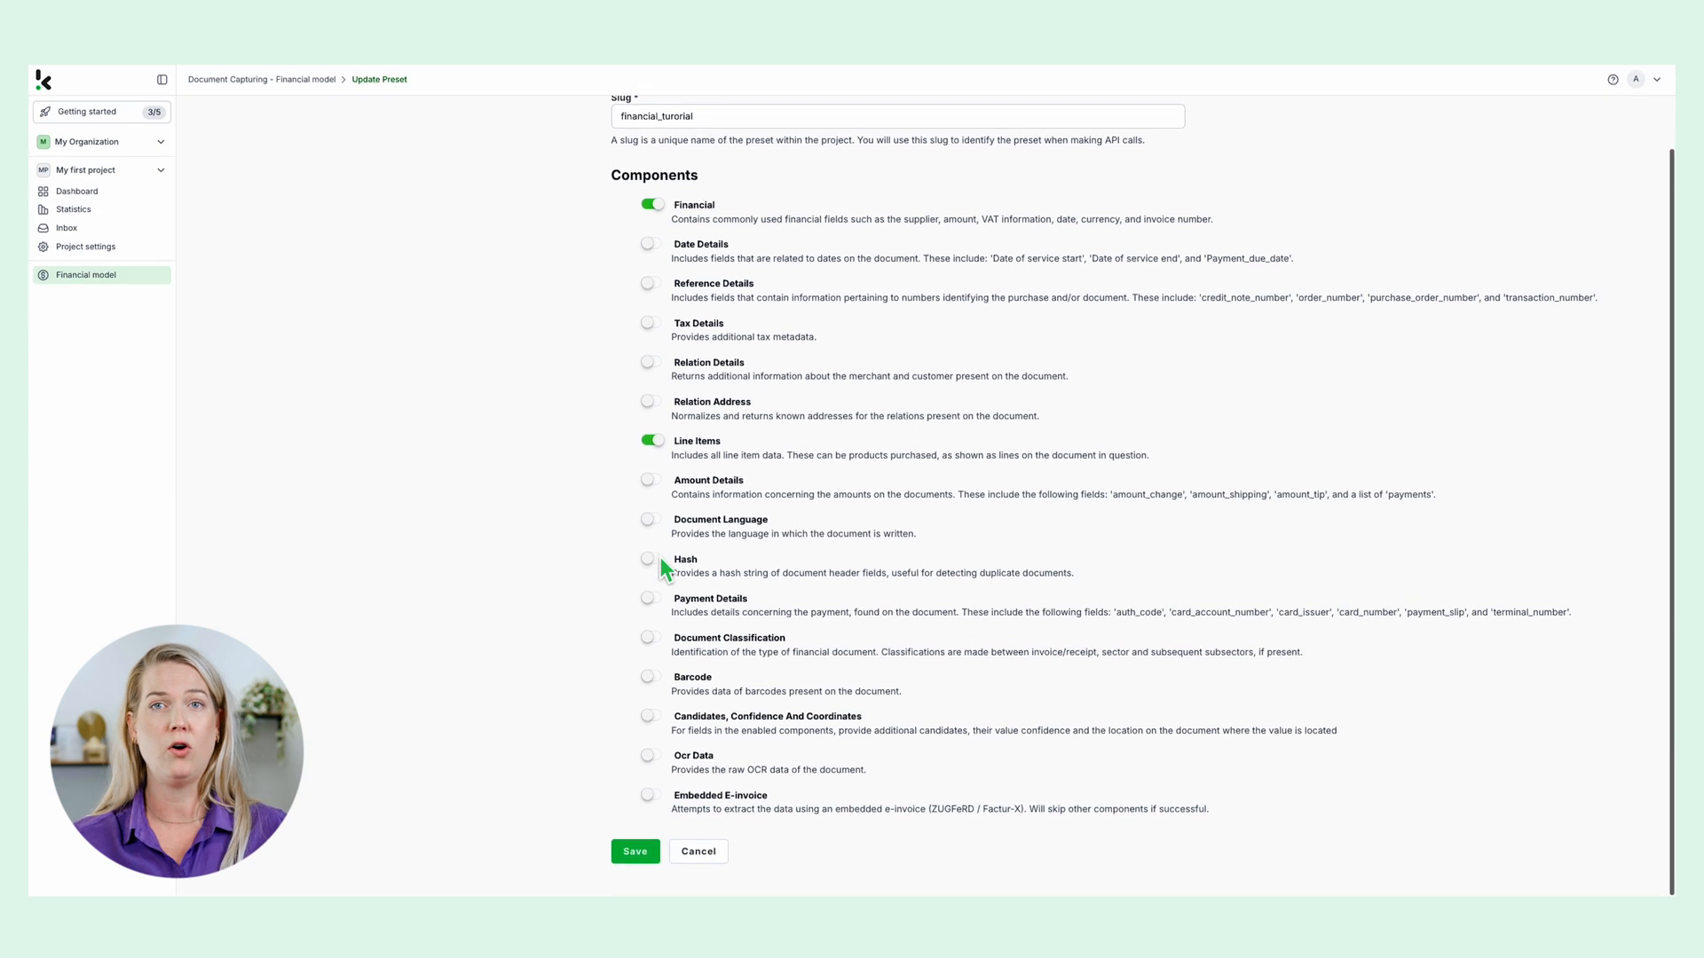
pyautogui.click(635, 852)
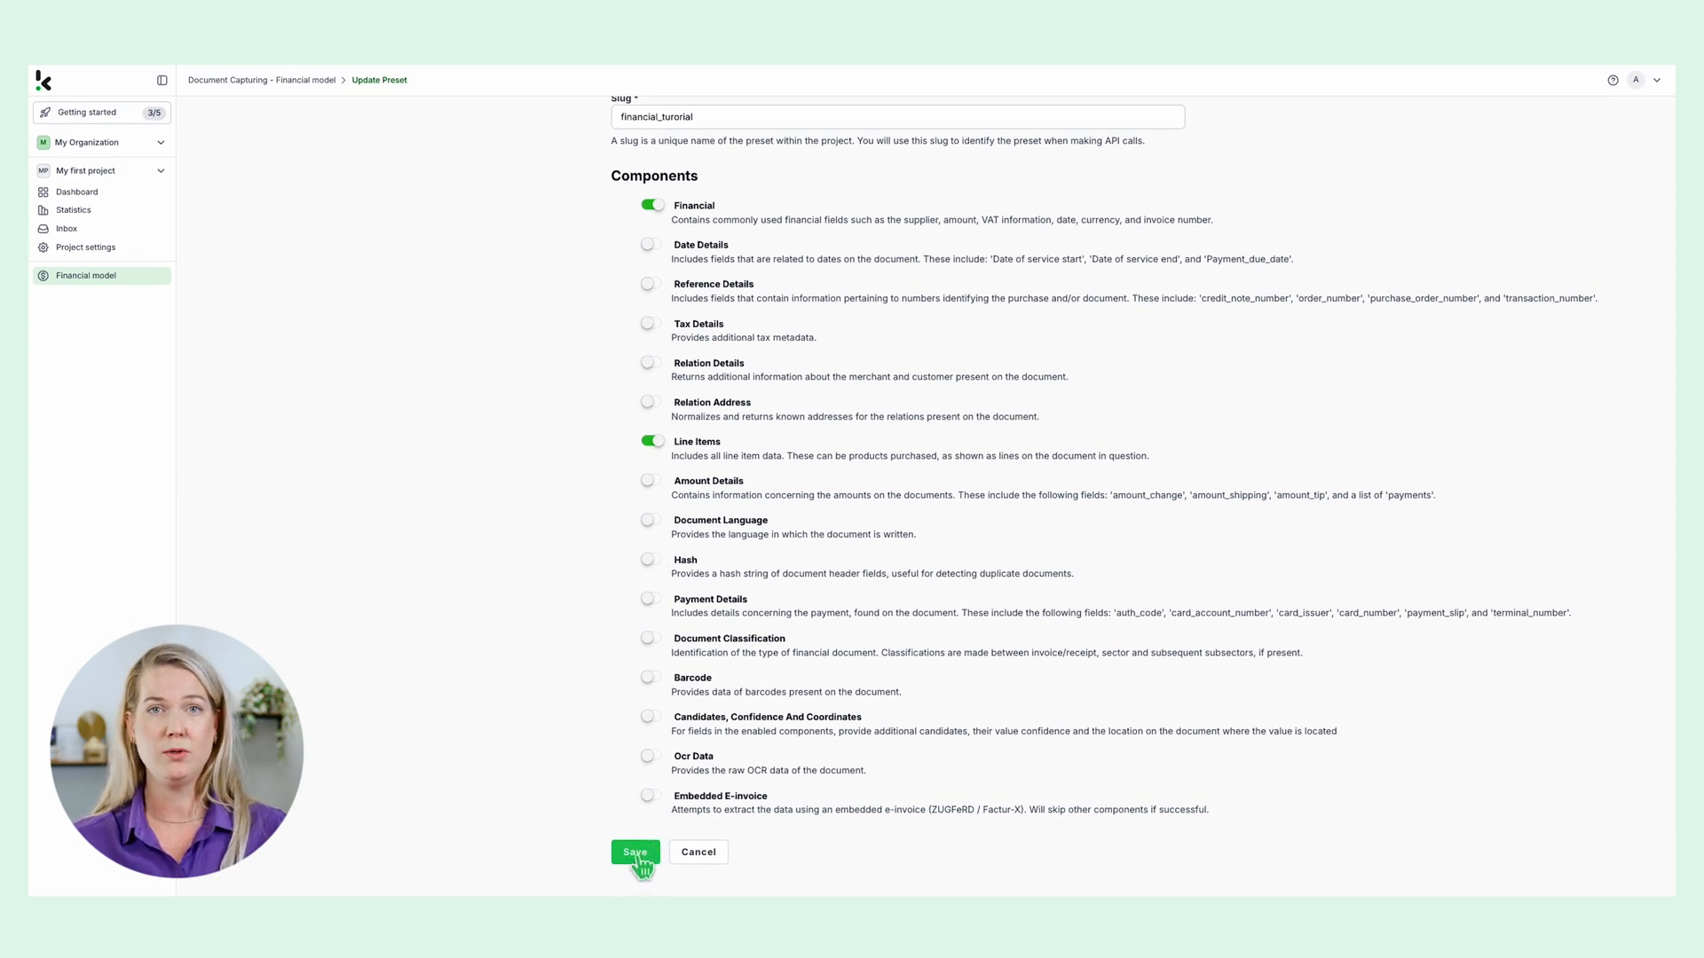
pyautogui.click(636, 852)
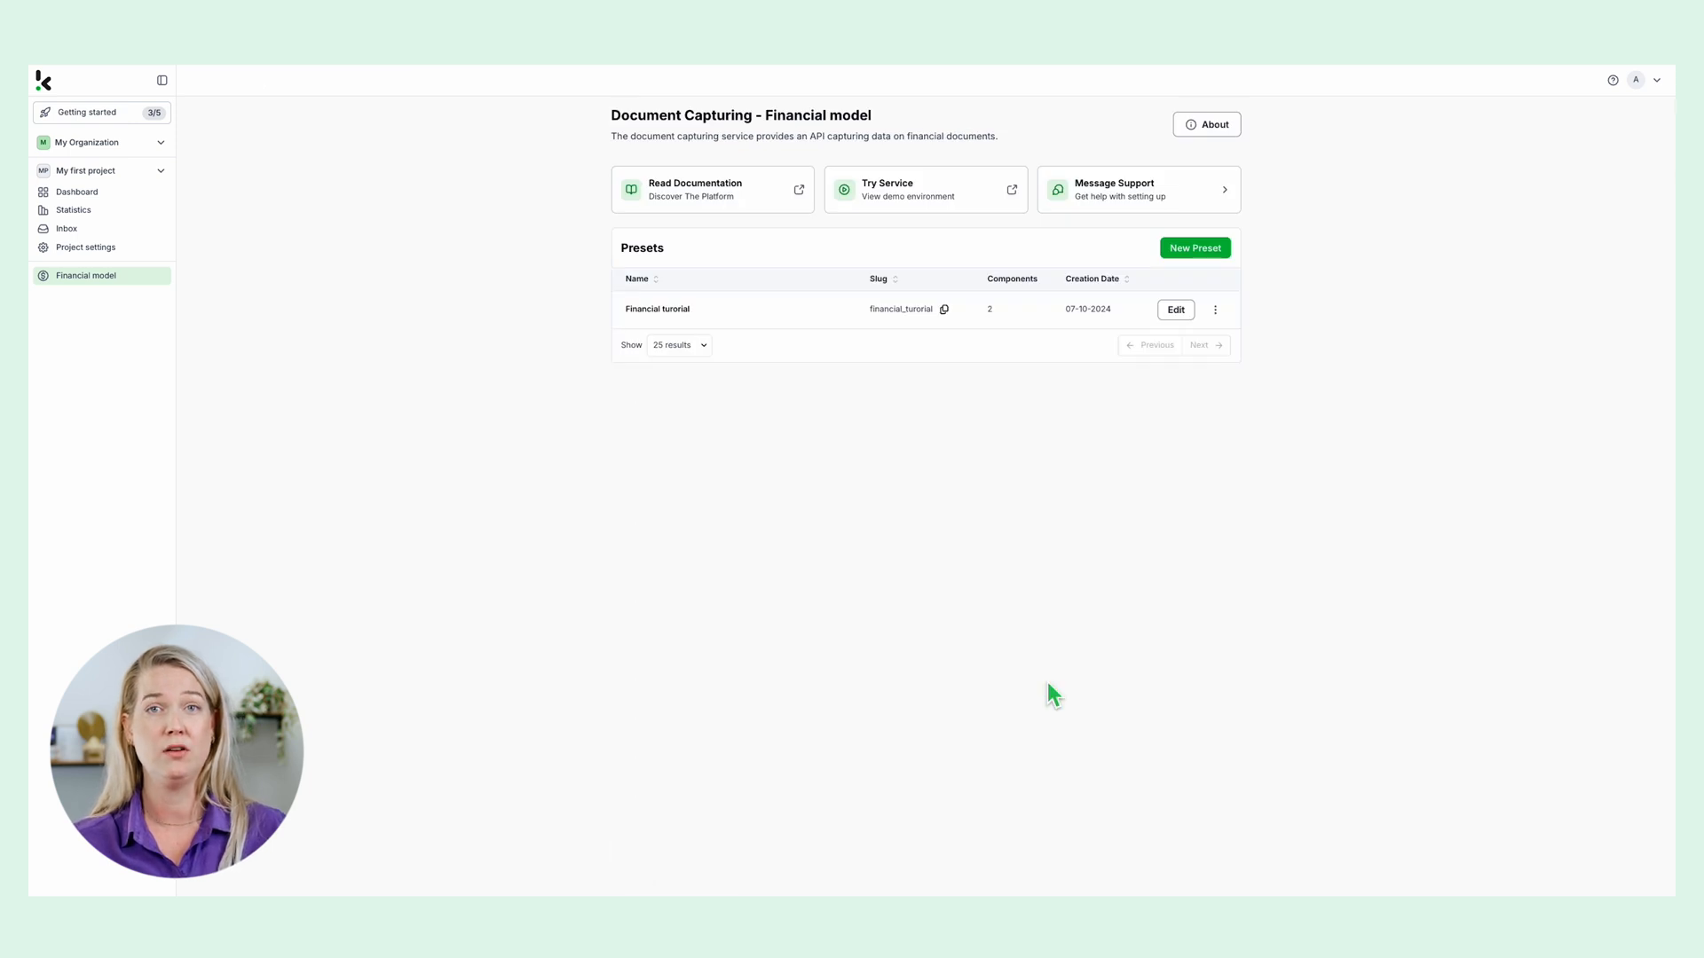
pyautogui.moveTo(973, 394)
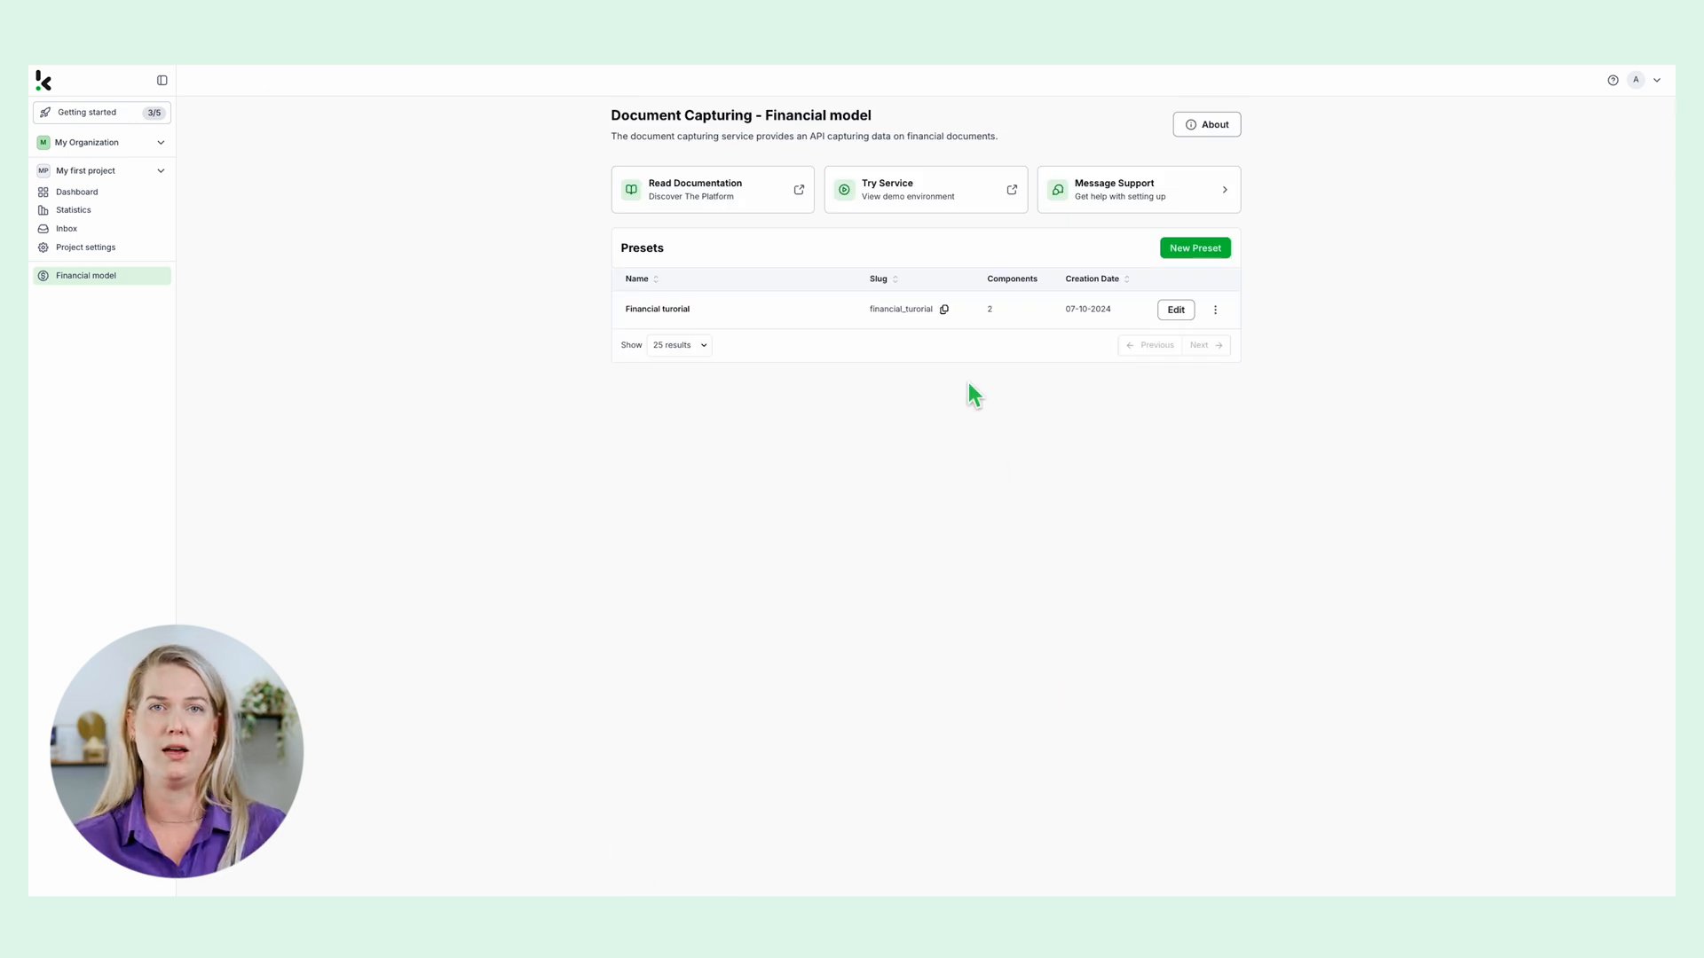
pyautogui.click(925, 189)
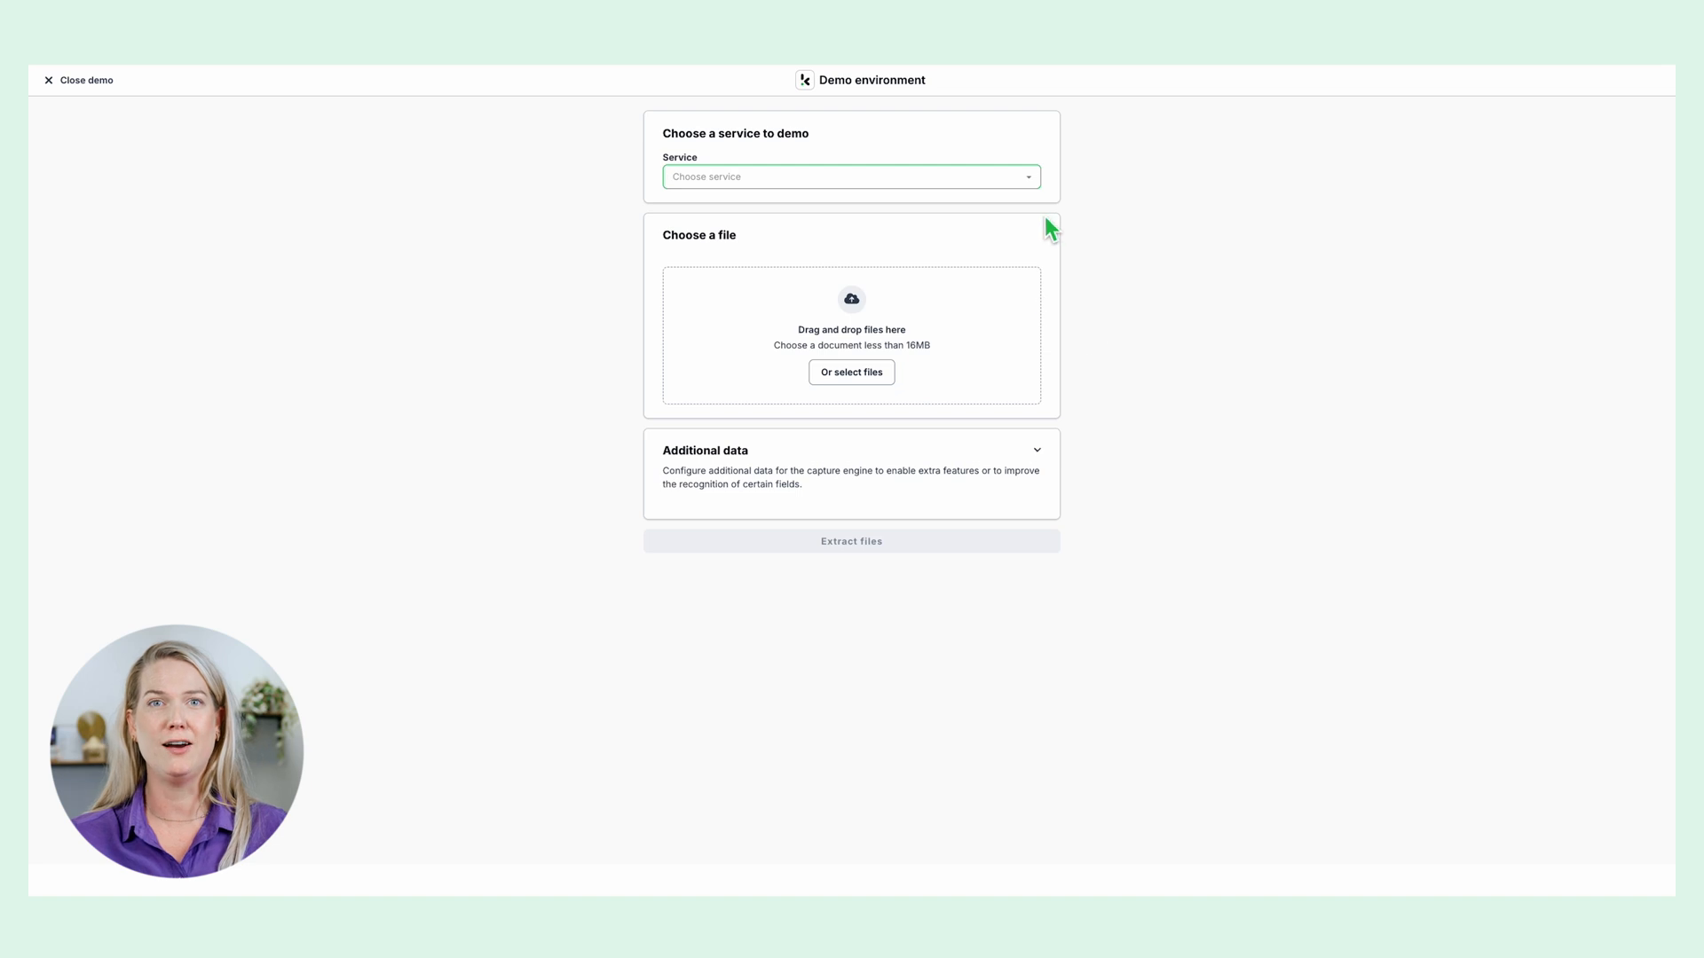
# - Select the Financial model service and the 'Financial turorial' preset in the demo
pyautogui.click(851, 176)
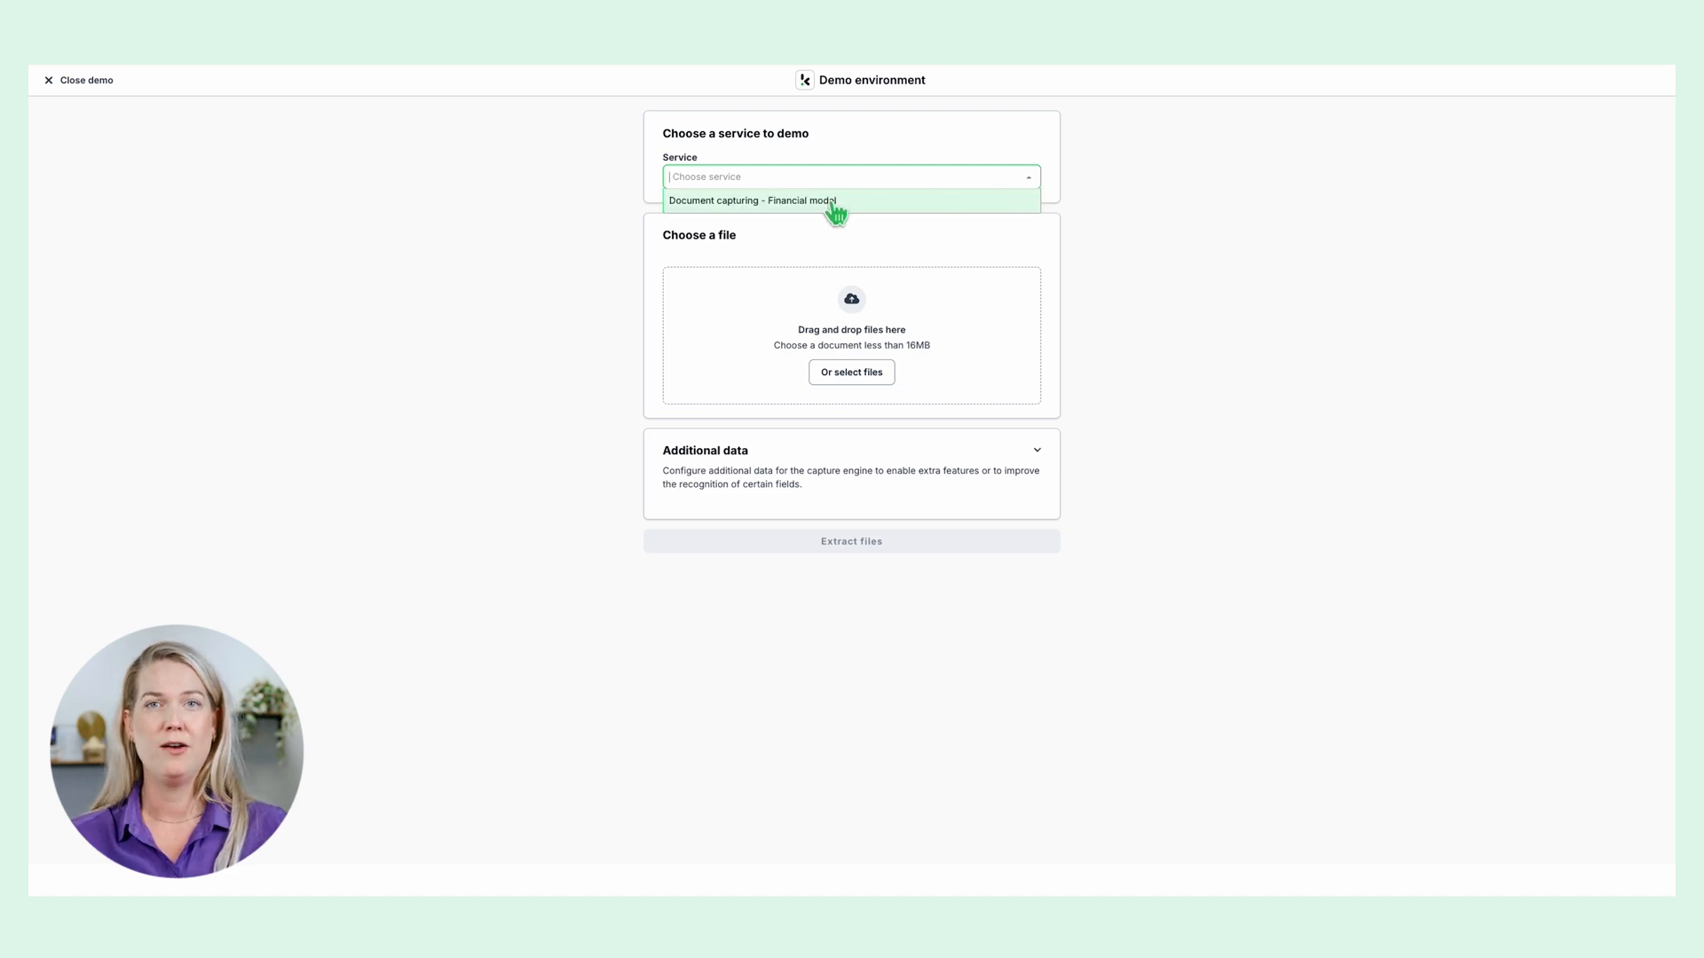
pyautogui.click(751, 199)
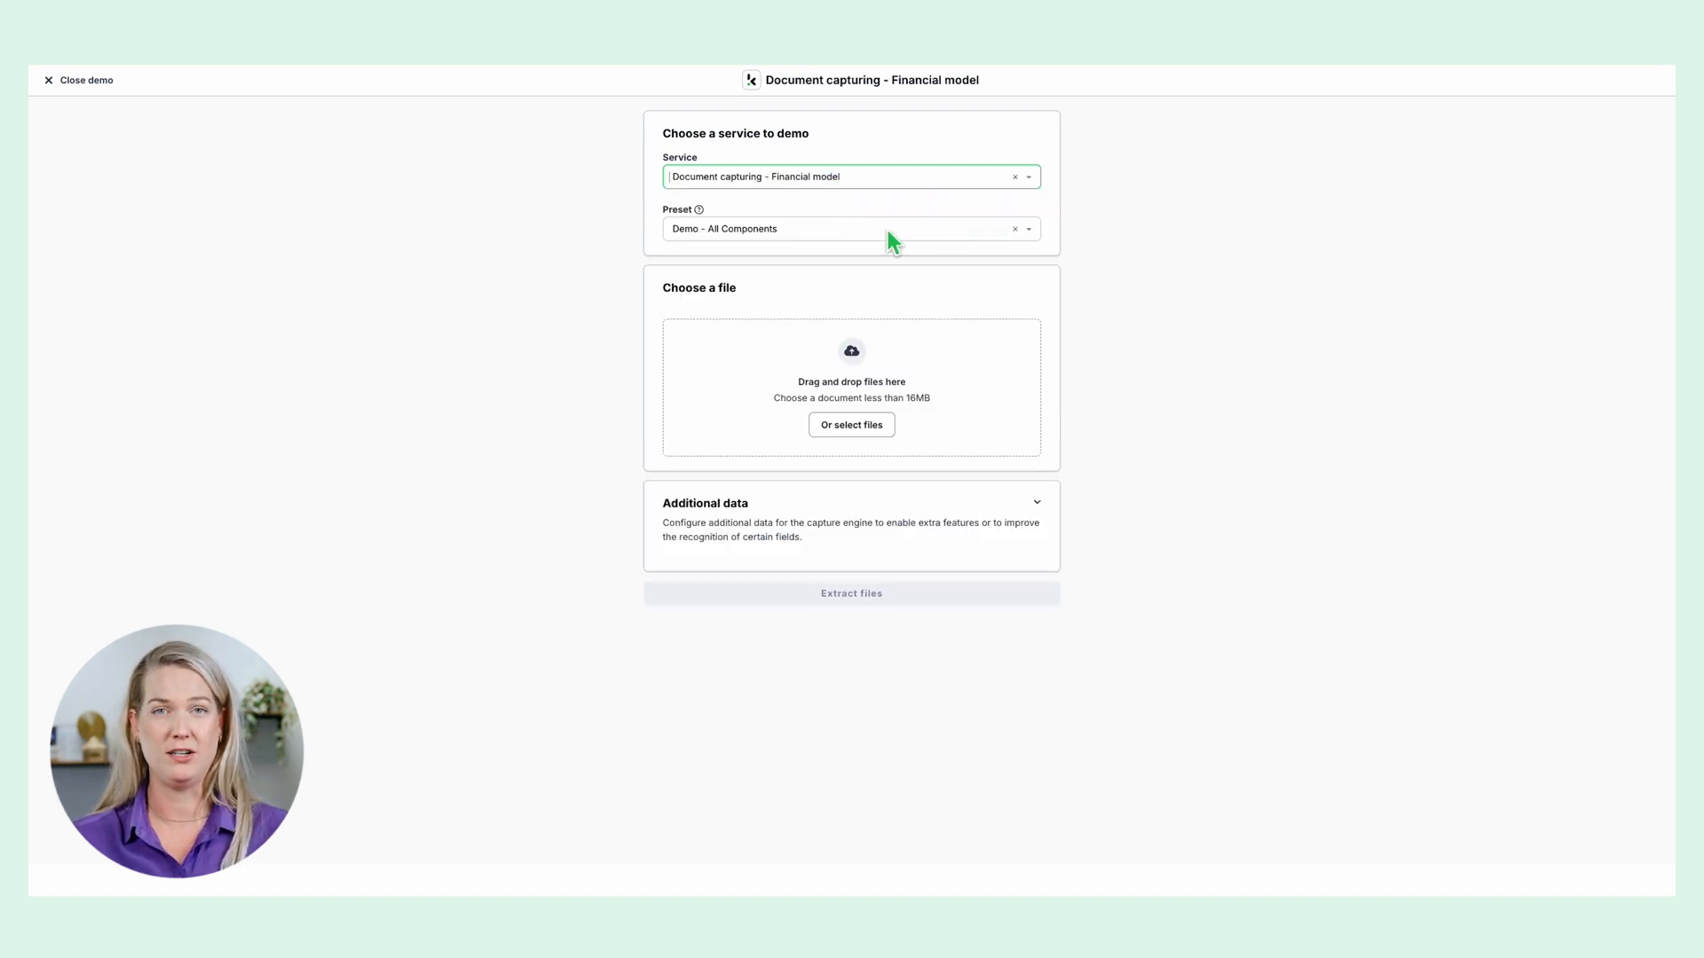
pyautogui.click(851, 228)
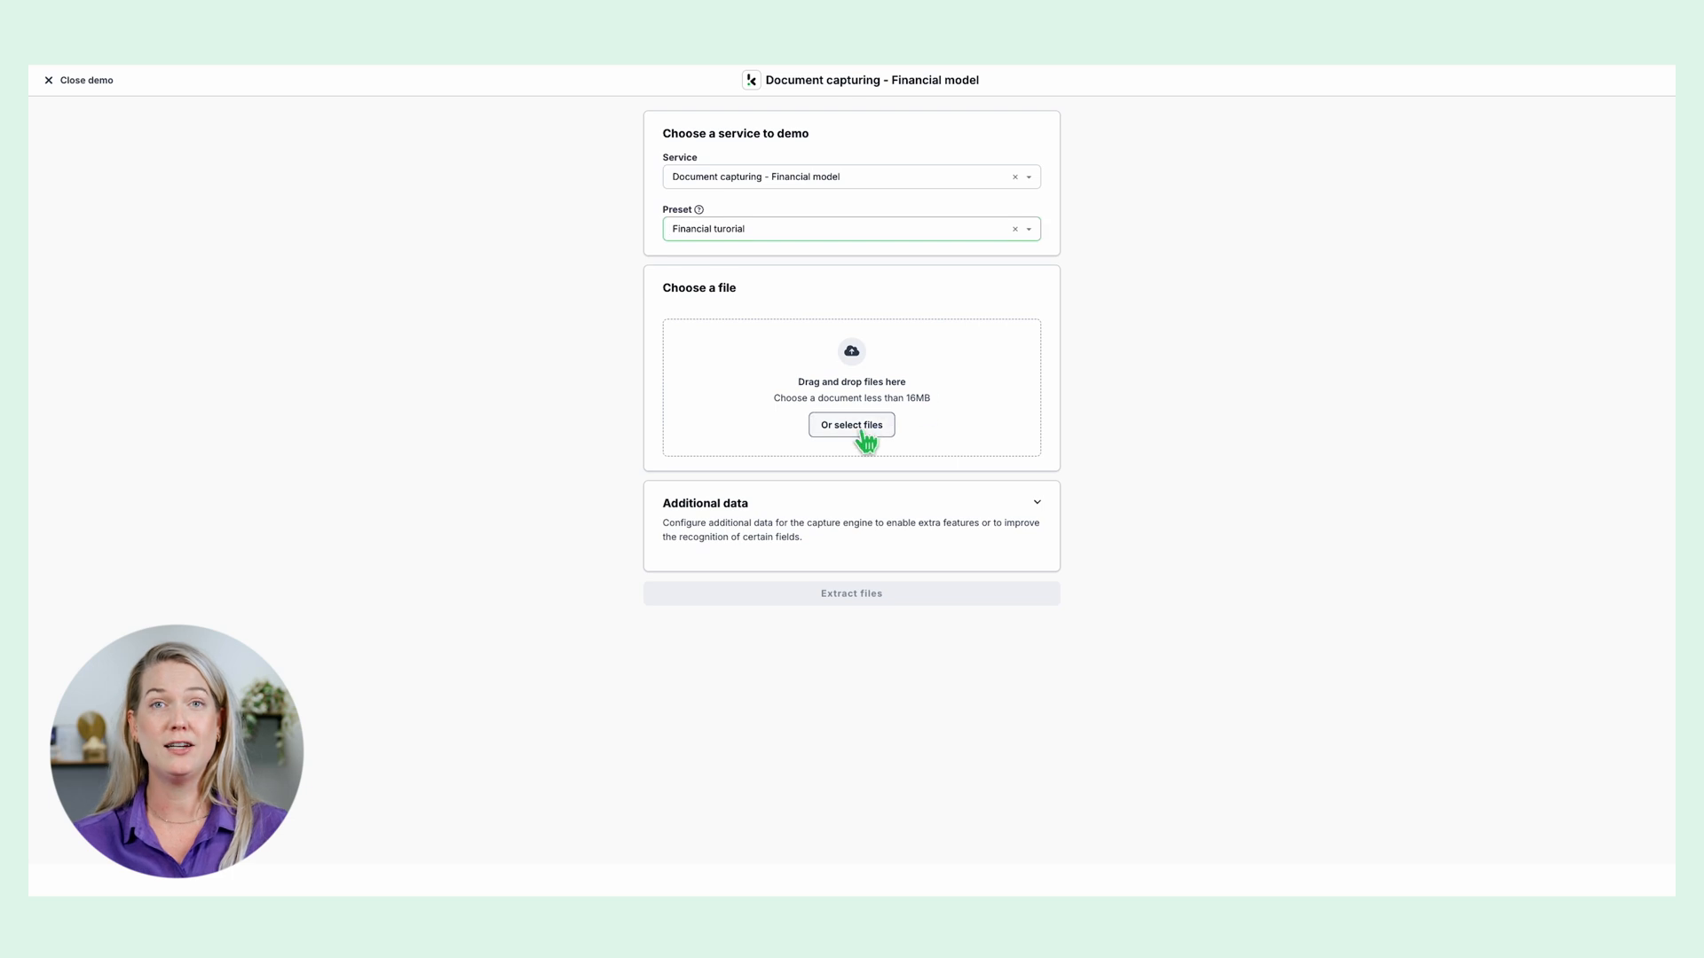
# - Extract invoice-grey.png and view its three extracted line items
pyautogui.click(851, 425)
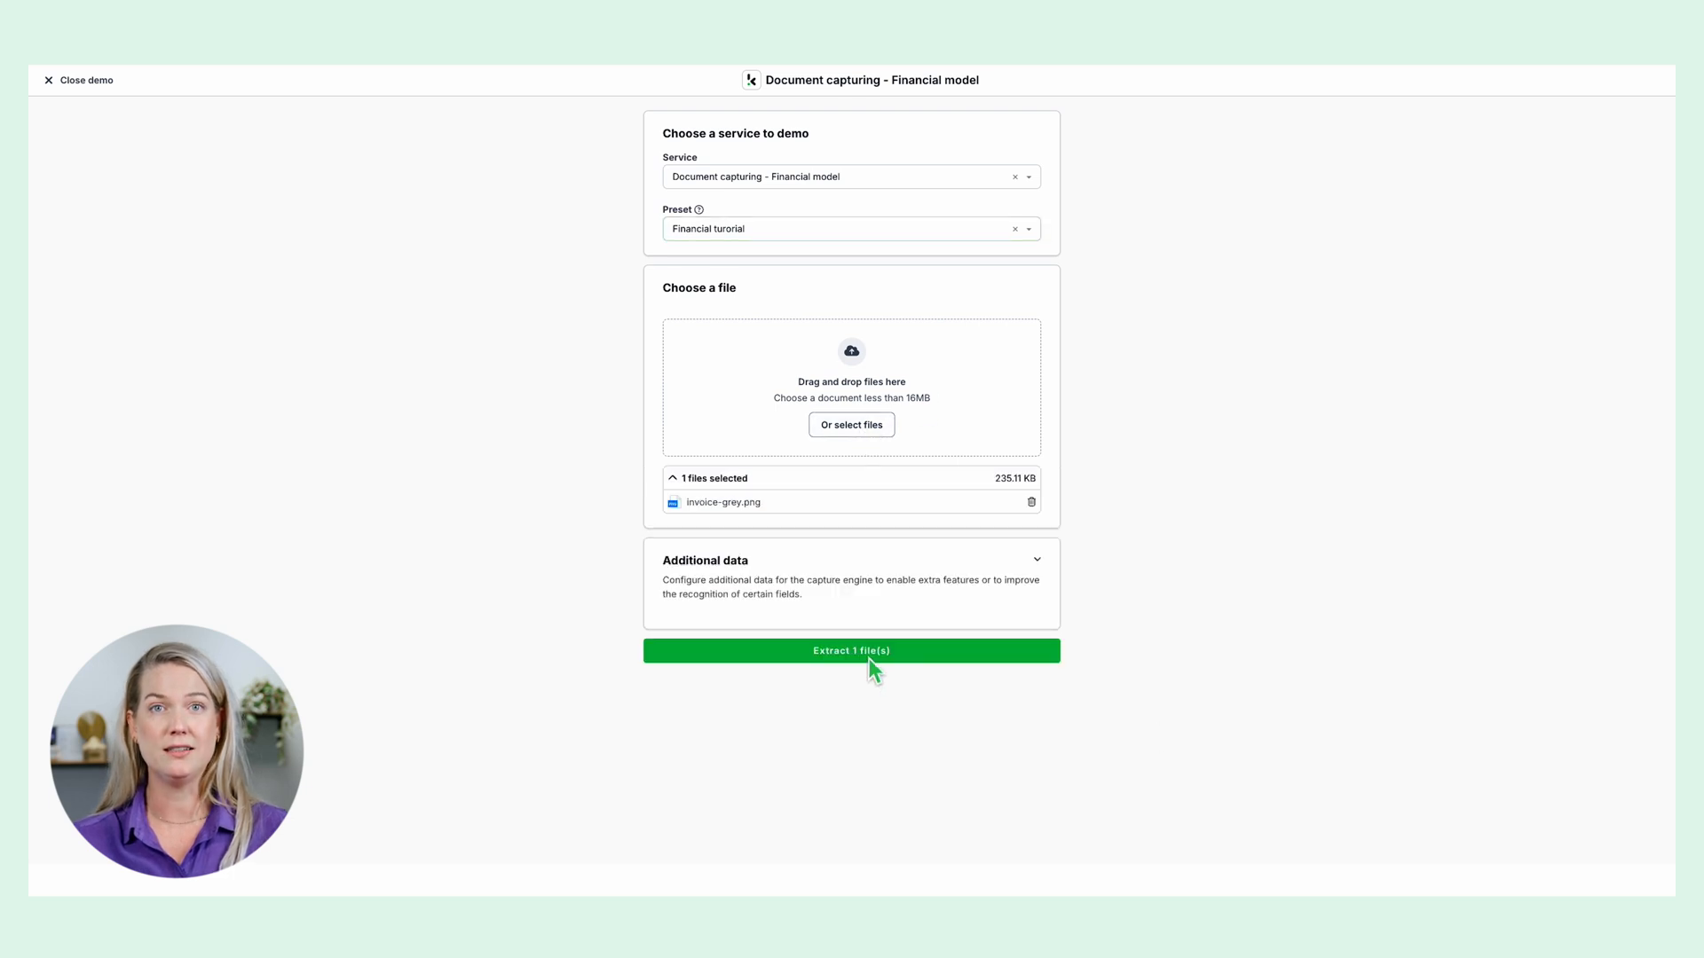
pyautogui.click(852, 649)
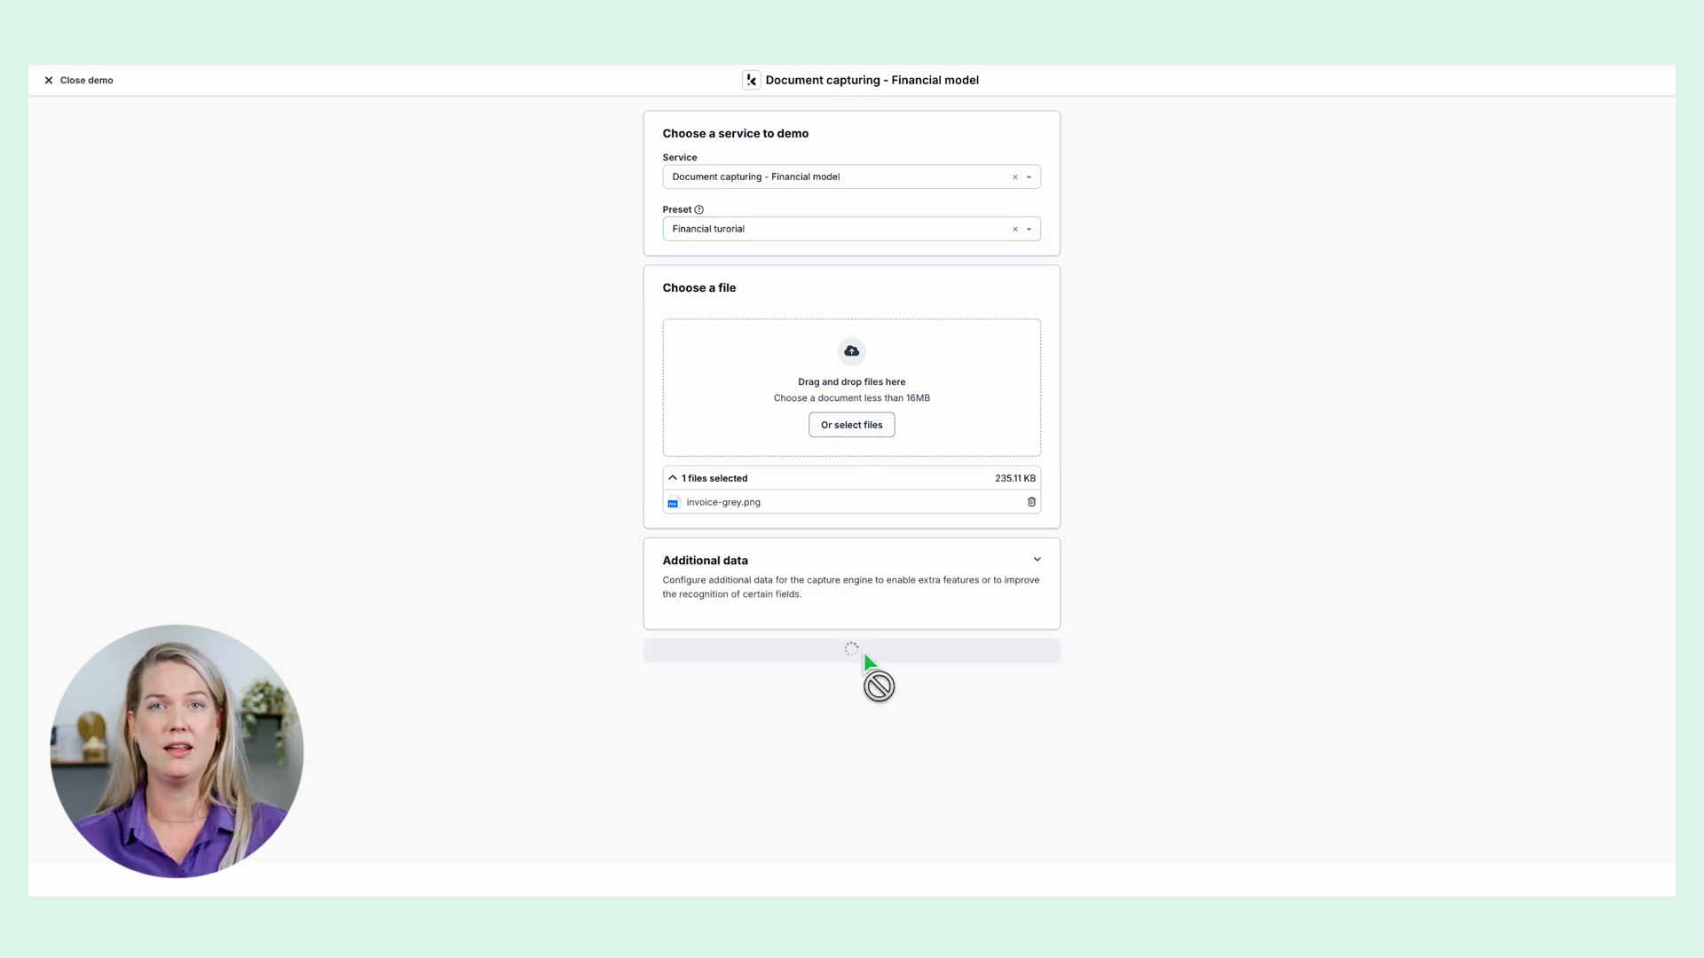
pyautogui.click(851, 650)
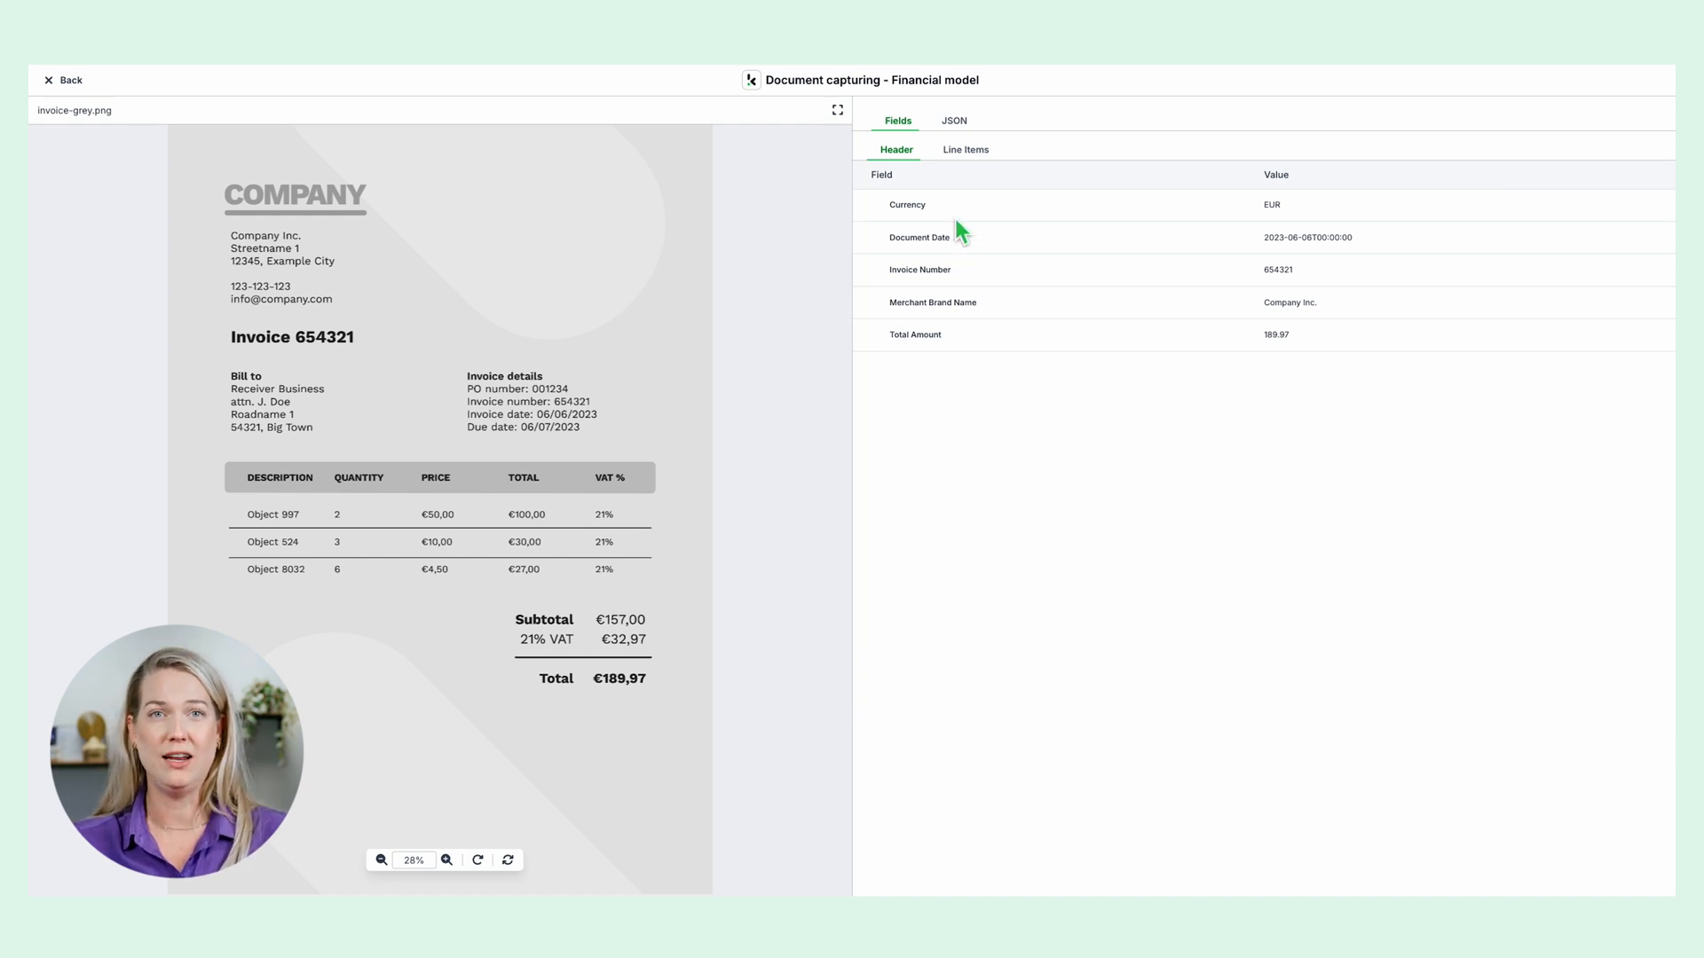
pyautogui.click(965, 150)
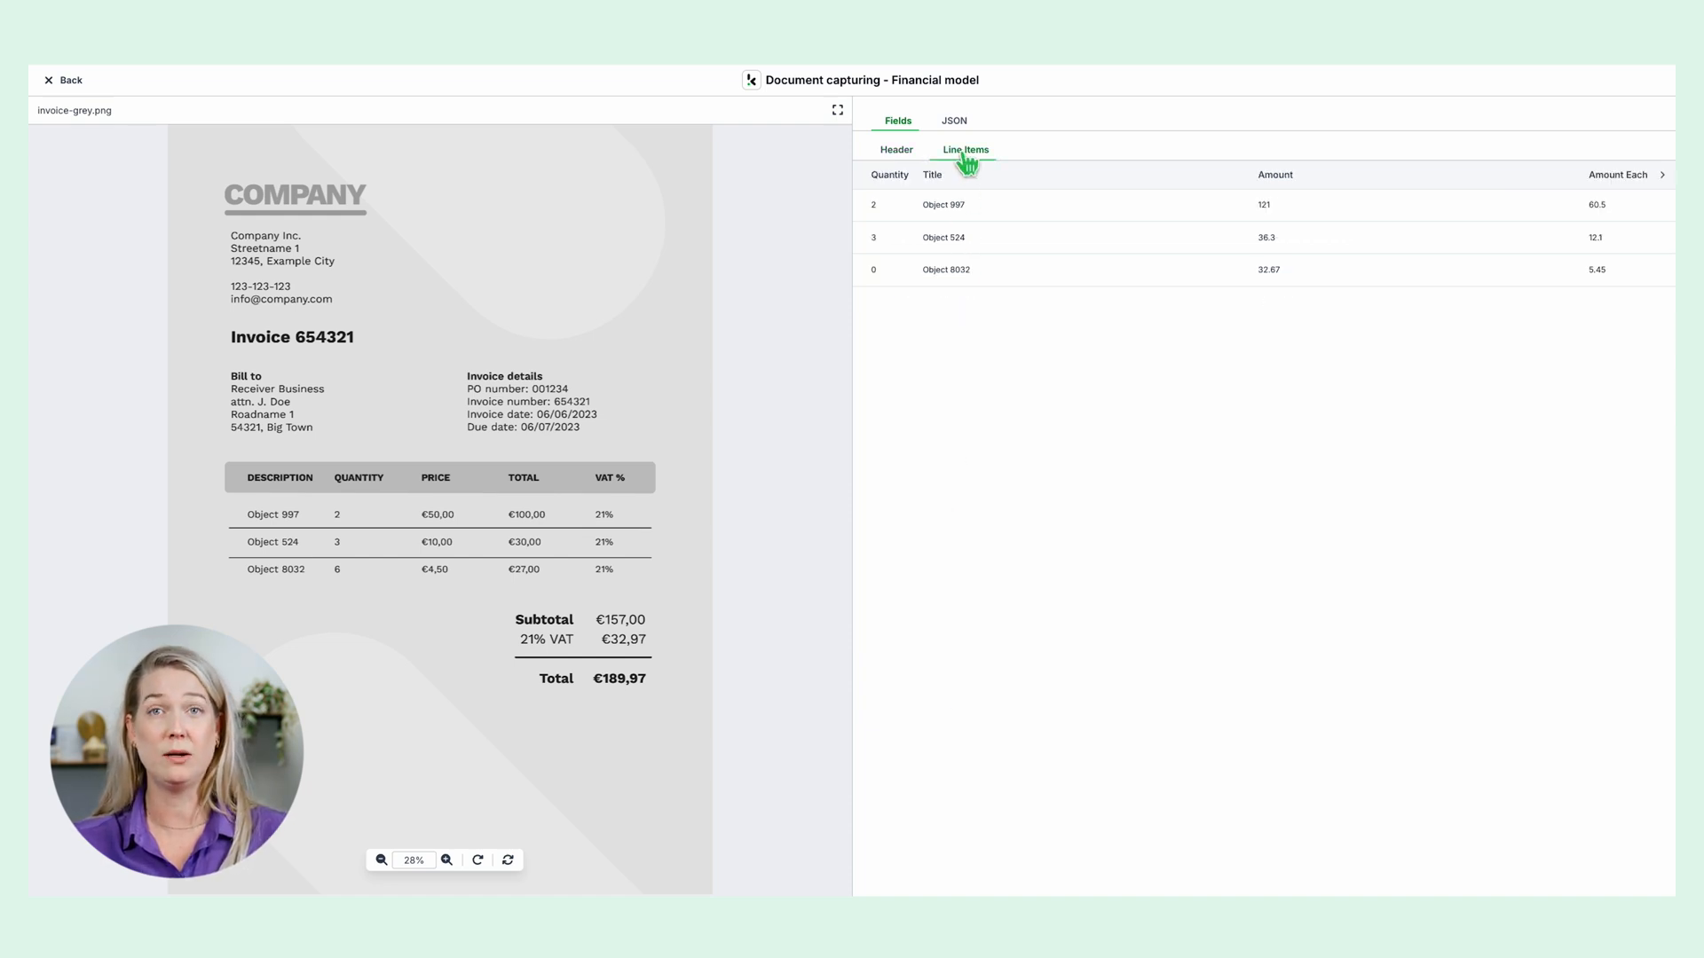